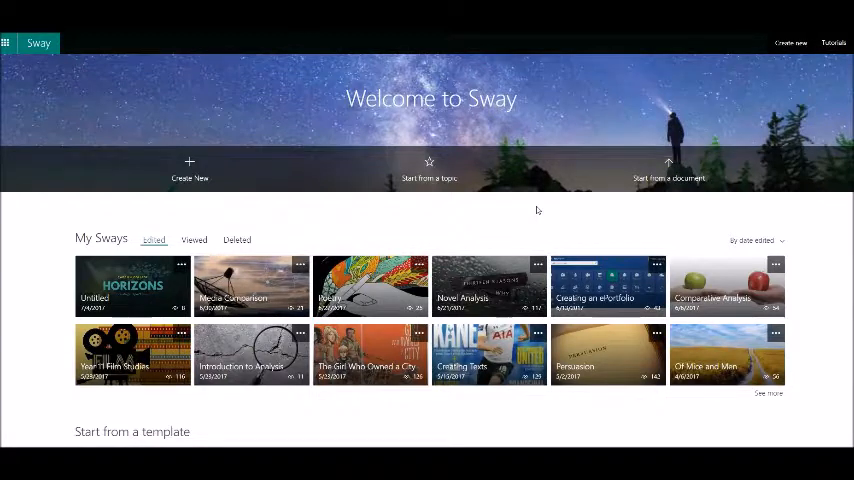
{"action": "mouse_move", "coordinate": [48, 214]}
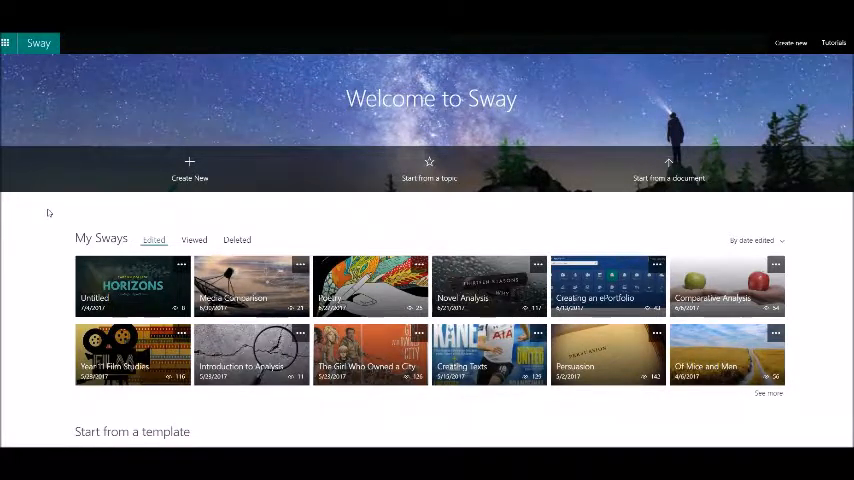
{"action": "mouse_move", "coordinate": [30, 232]}
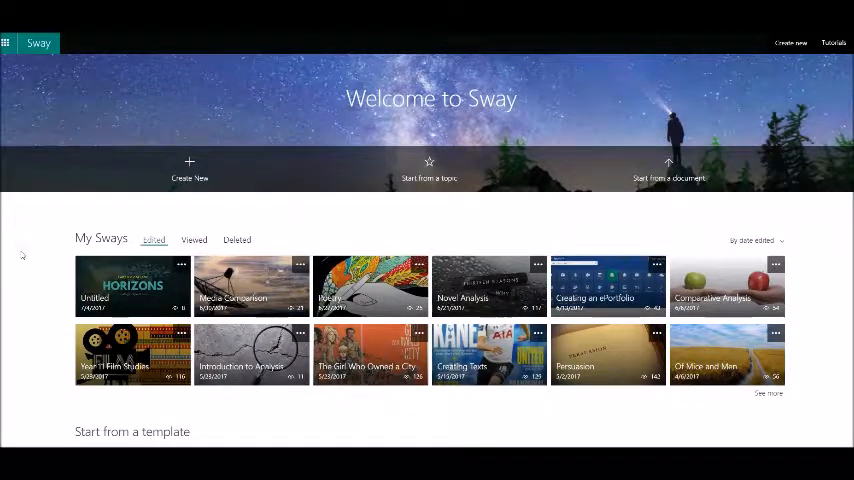
{"action": "mouse_move", "coordinate": [14, 256]}
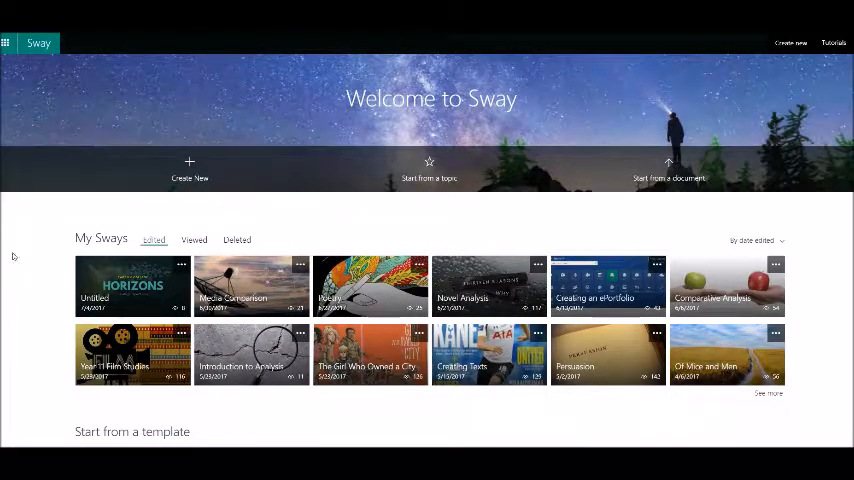
{"action": "mouse_move", "coordinate": [404, 308]}
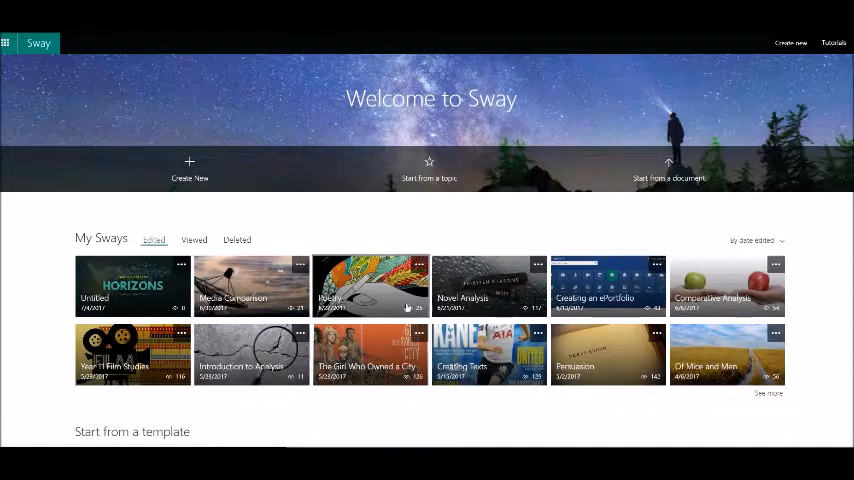
{"action": "mouse_move", "coordinate": [708, 330]}
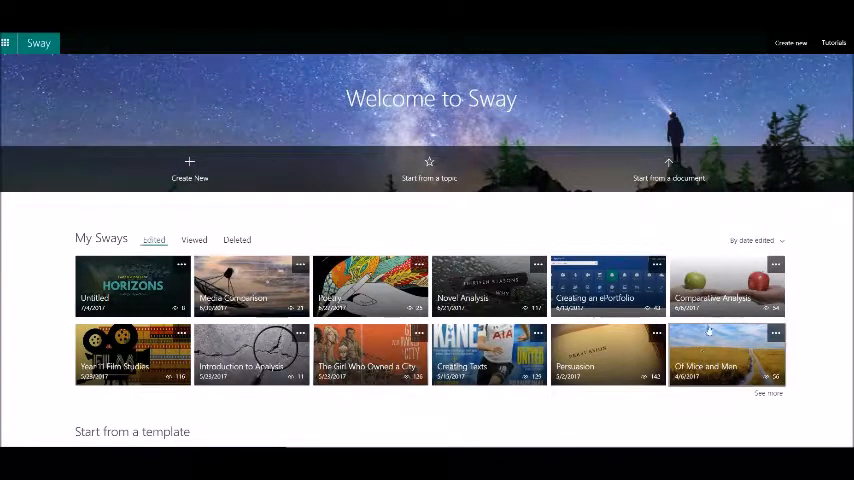
{"action": "mouse_move", "coordinate": [602, 288]}
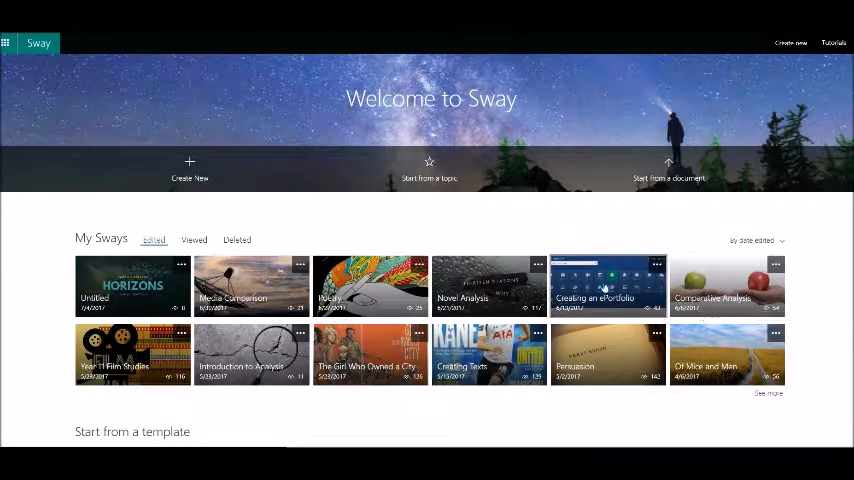
{"action": "mouse_move", "coordinate": [296, 356]}
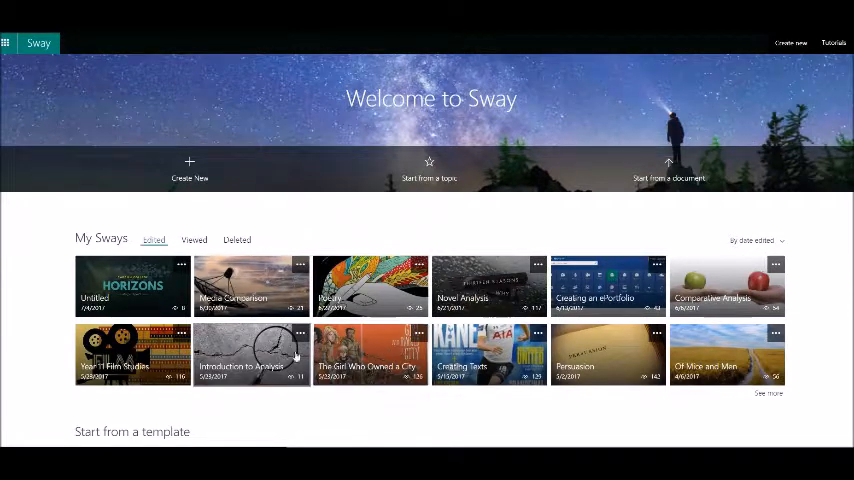
{"action": "mouse_move", "coordinate": [320, 390]}
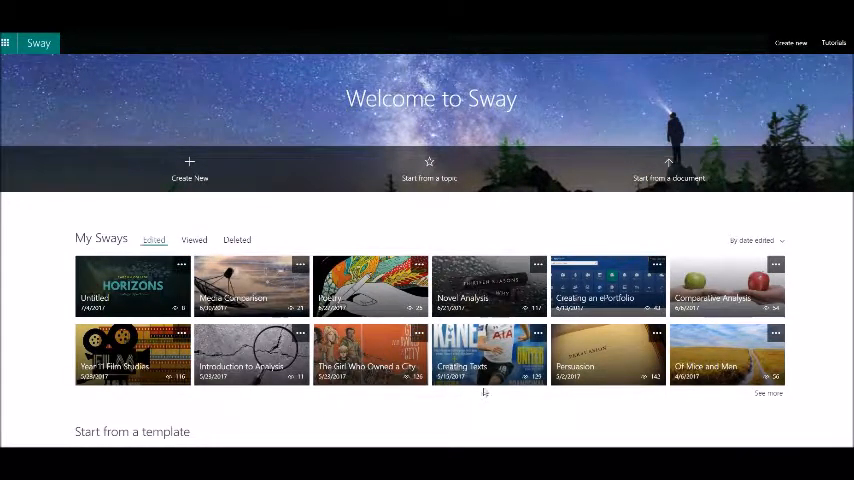
{"action": "mouse_move", "coordinate": [488, 288]}
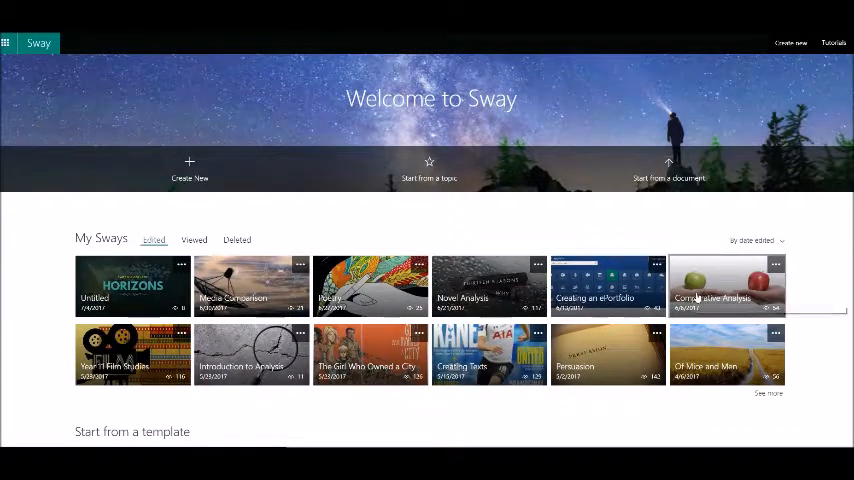
{"action": "mouse_move", "coordinate": [482, 296]}
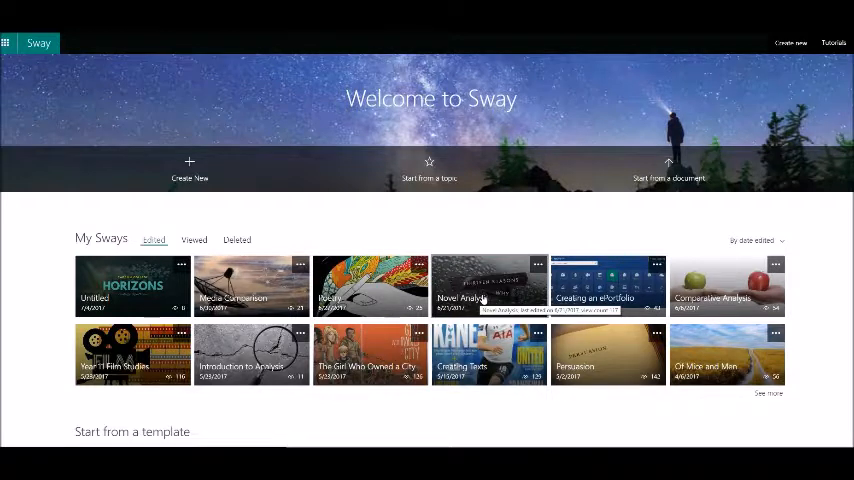
{"action": "mouse_move", "coordinate": [468, 300]}
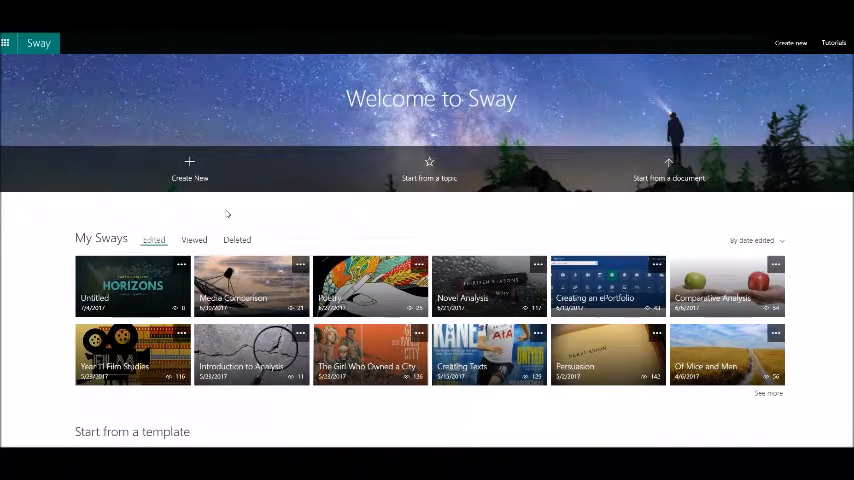
{"action": "mouse_move", "coordinate": [176, 220]}
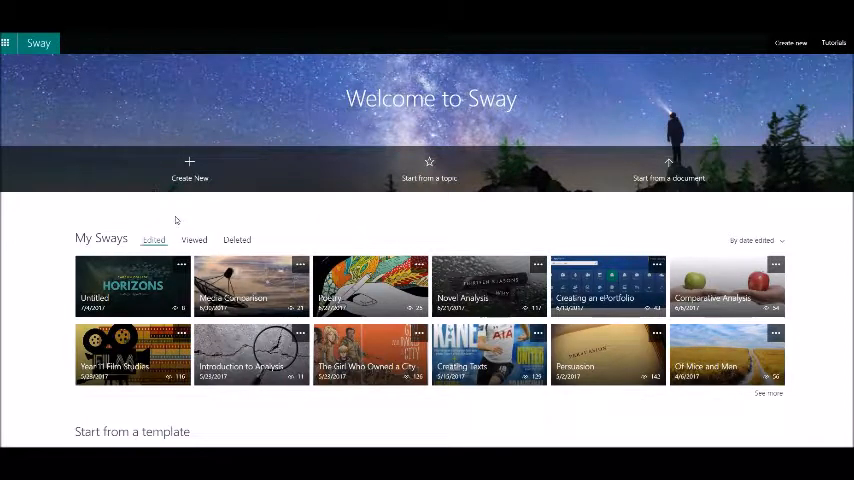
{"action": "mouse_move", "coordinate": [188, 170]}
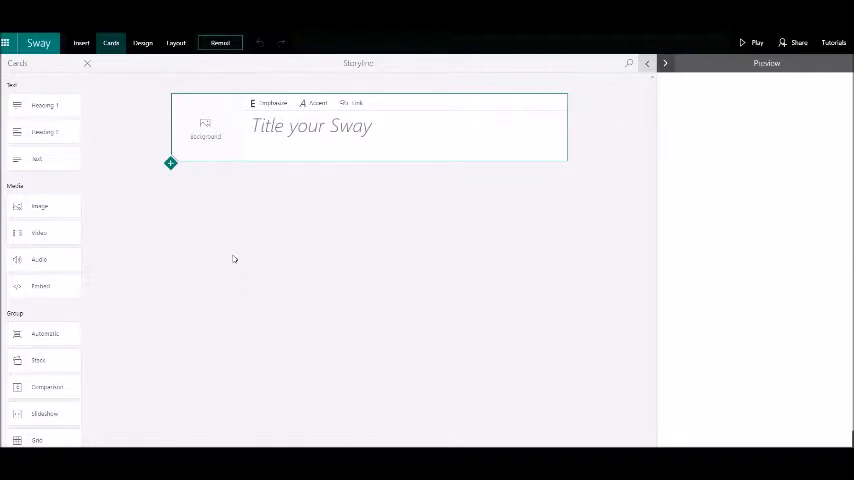
{"action": "mouse_move", "coordinate": [404, 256]}
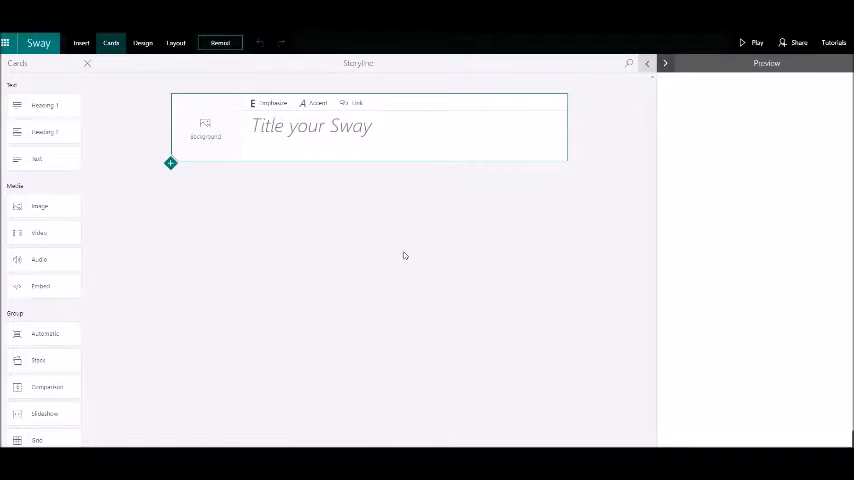
Enter 'Poetry' as the title in the Storyline title box.
{"action": "left_click", "coordinate": [310, 126]}
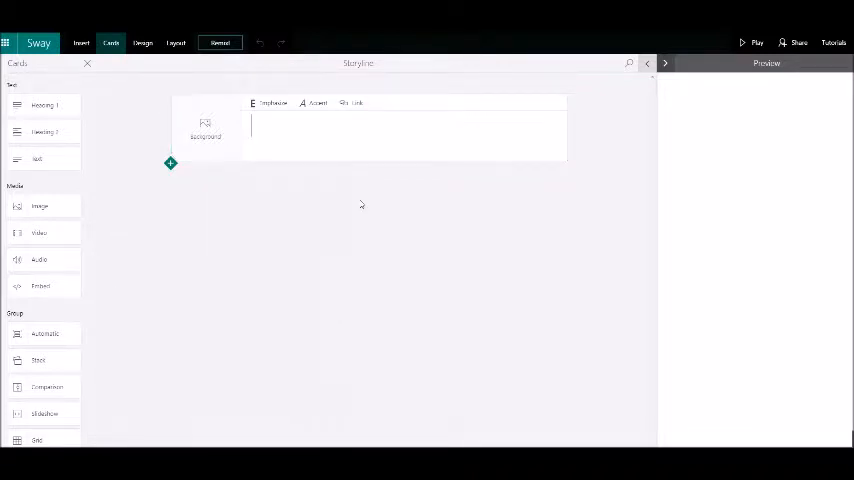
{"action": "type", "text": "Poetry"}
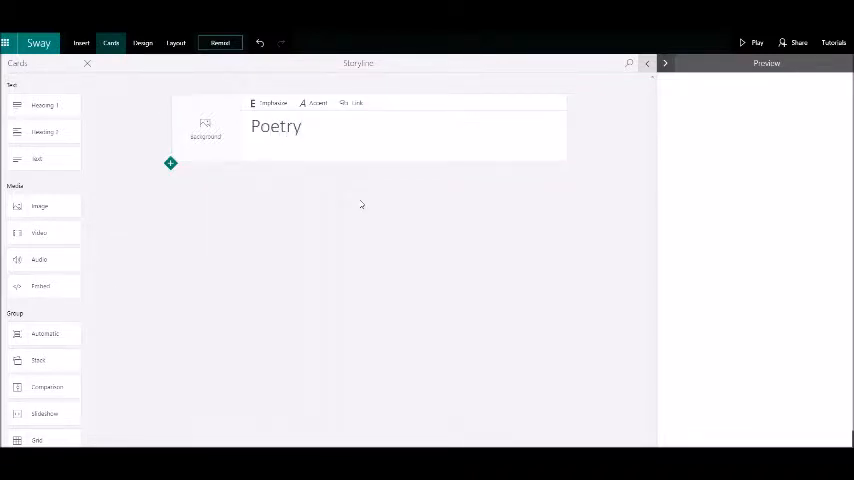
{"action": "mouse_move", "coordinate": [332, 228]}
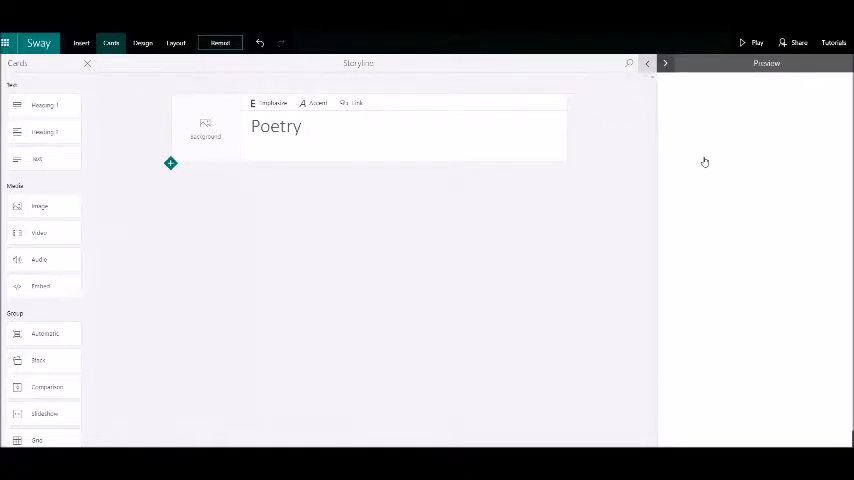
{"action": "left_click", "coordinate": [648, 64]}
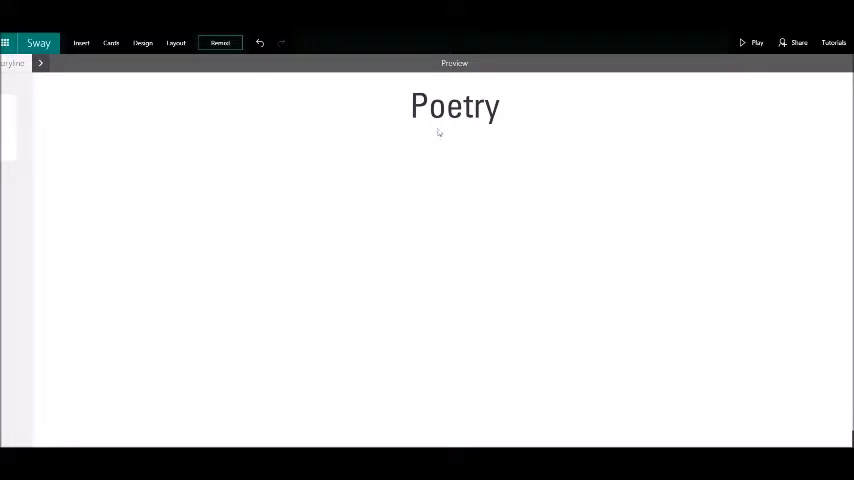
{"action": "left_click", "coordinate": [112, 42]}
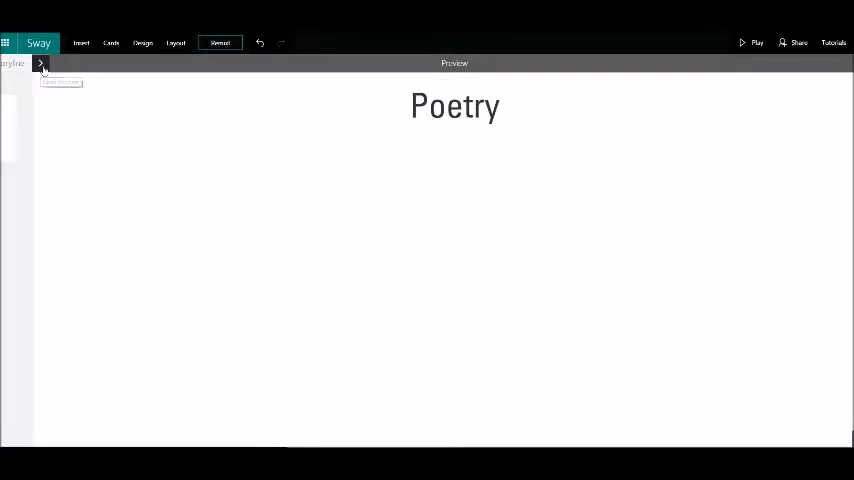
{"action": "left_click", "coordinate": [40, 64]}
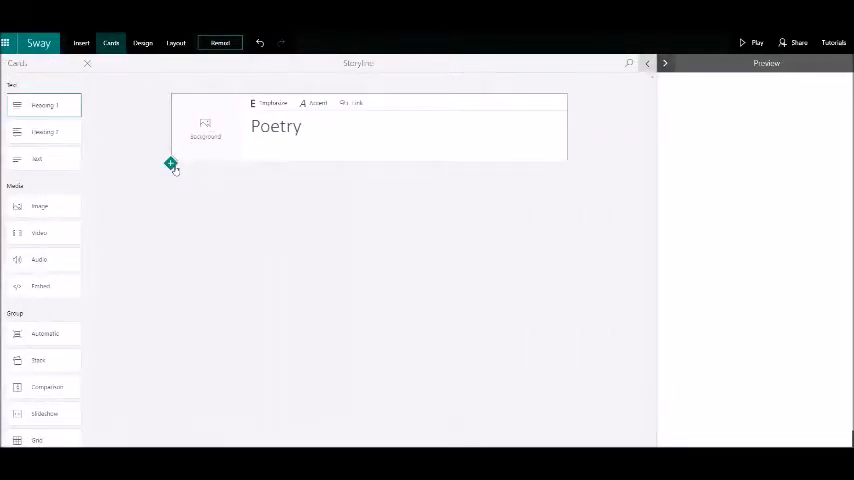
Insert a text card below the title reading 'Poetry is way of expressing ideas in a creative format.'.
{"action": "left_click", "coordinate": [170, 164]}
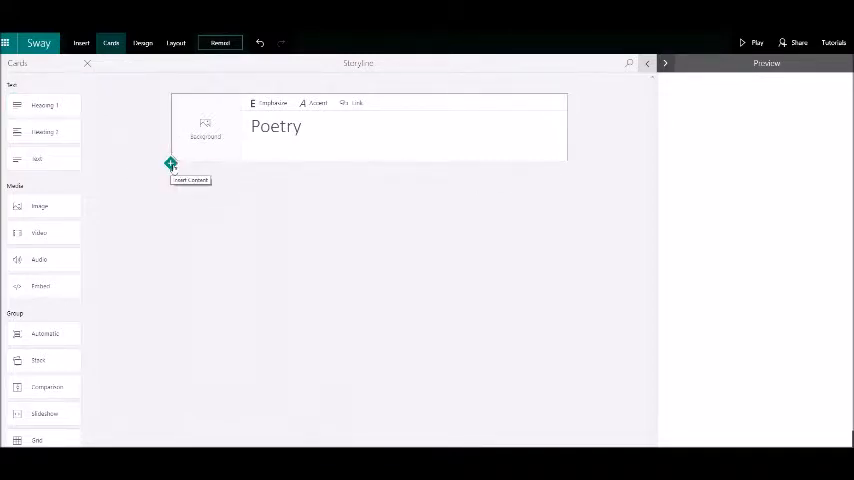
{"action": "left_click", "coordinate": [170, 164]}
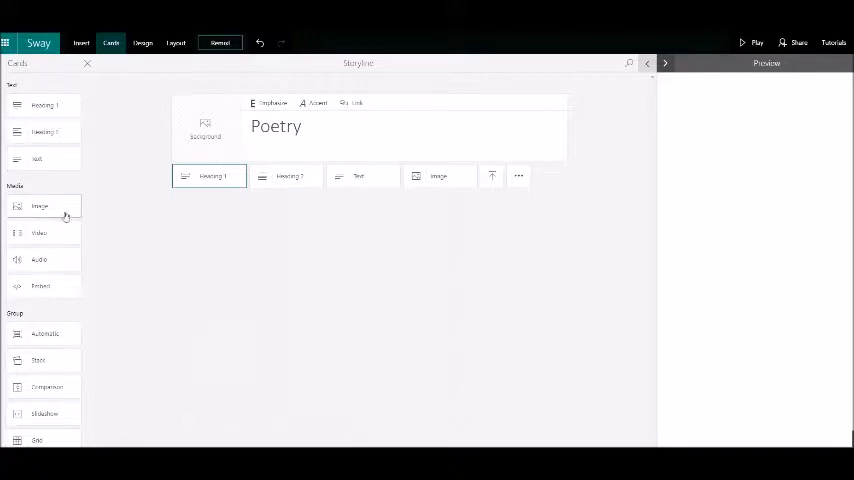
{"action": "mouse_move", "coordinate": [42, 348]}
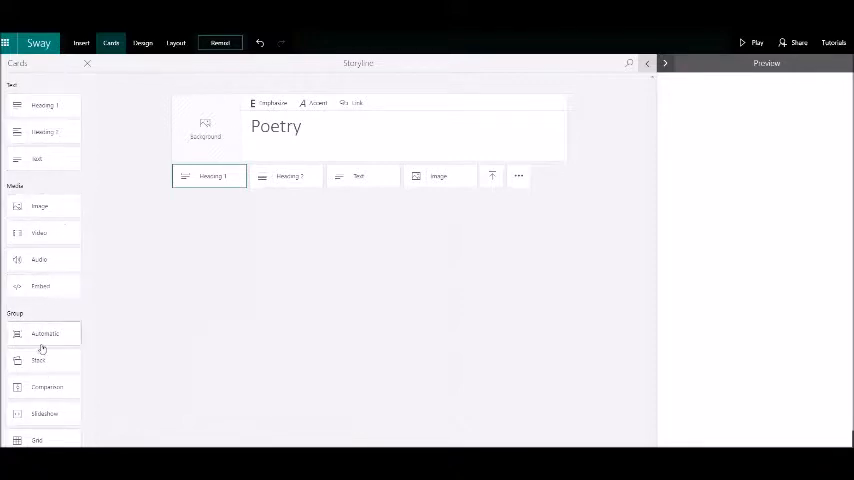
{"action": "mouse_move", "coordinate": [140, 328]}
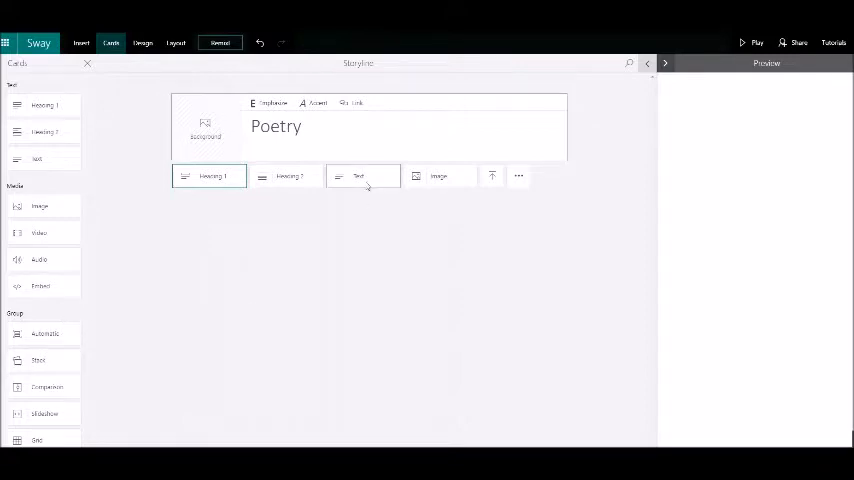
{"action": "left_click", "coordinate": [356, 176]}
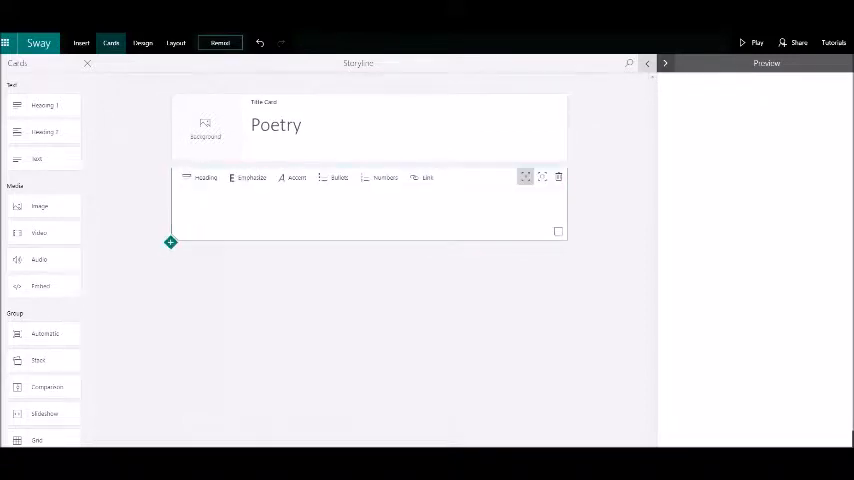
{"action": "type", "text": "Poetry is way of expressing ideas in a creative f"}
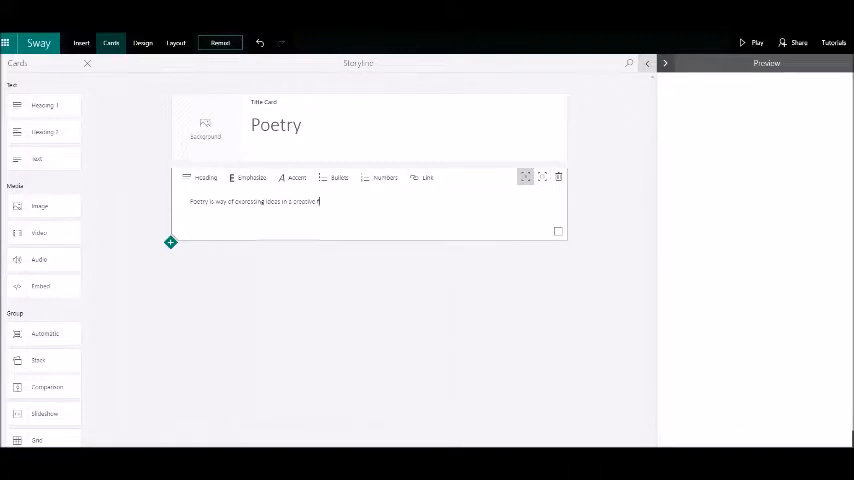
{"action": "type", "text": "ormat."}
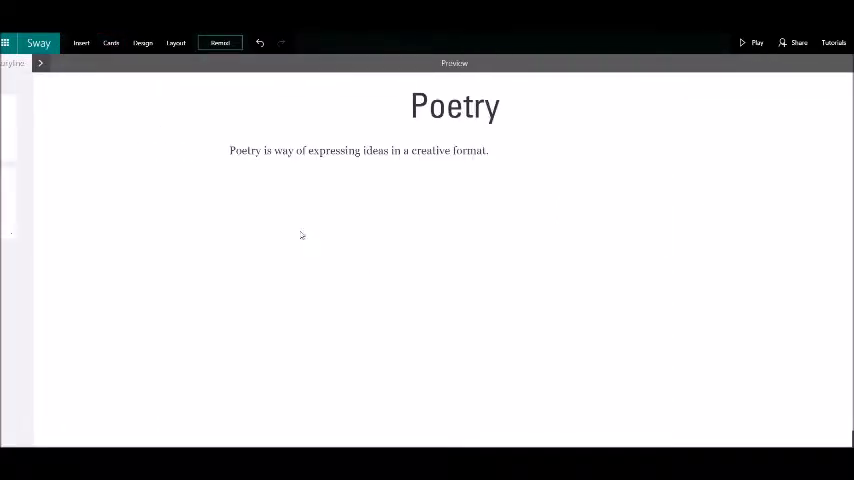
{"action": "mouse_move", "coordinate": [454, 278]}
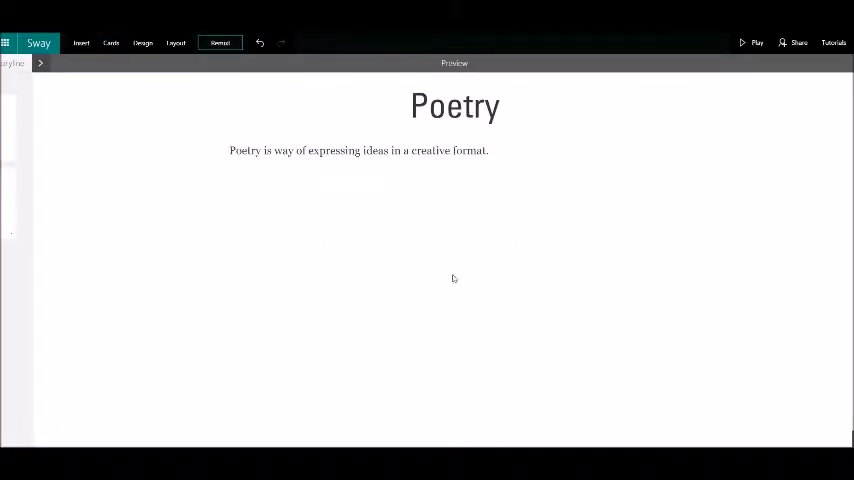
{"action": "mouse_move", "coordinate": [168, 208]}
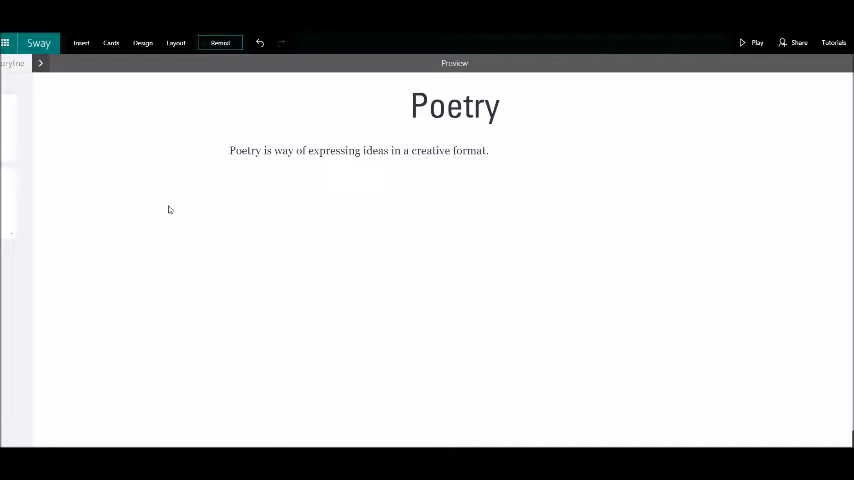
{"action": "mouse_move", "coordinate": [336, 122]}
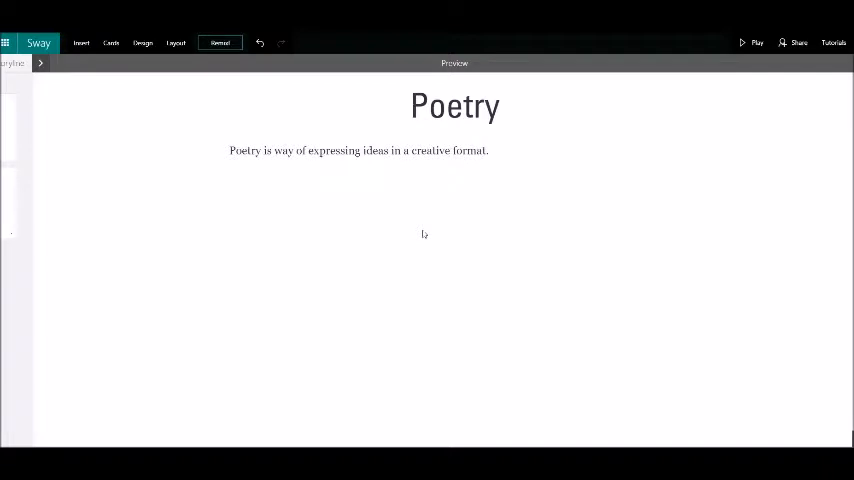
{"action": "mouse_move", "coordinate": [426, 240]}
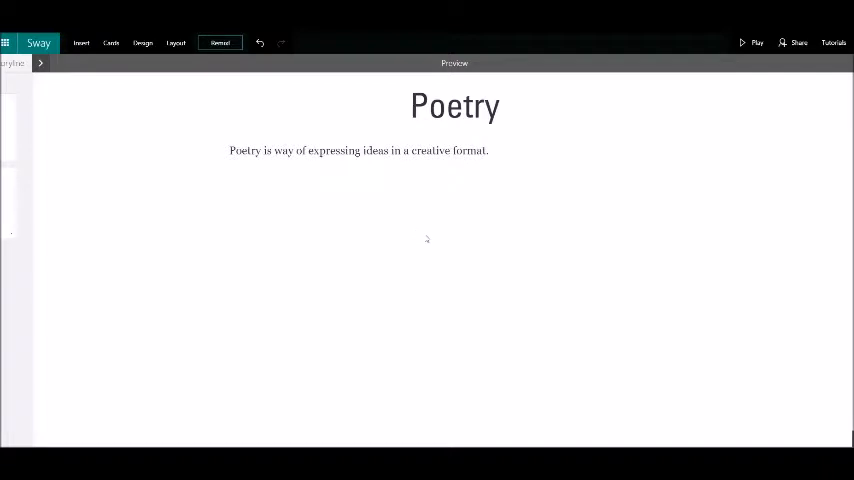
{"action": "mouse_move", "coordinate": [268, 222]}
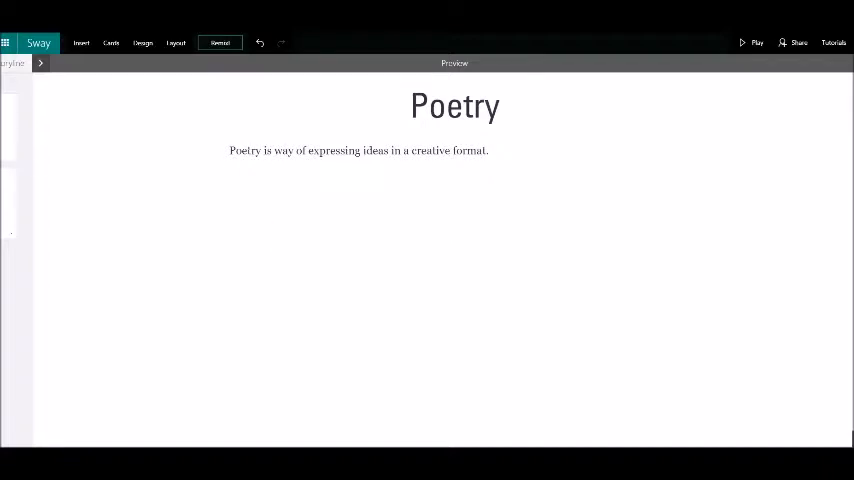
Return from the preview to editing the storyline with the Cards pane open.
{"action": "double_click", "coordinate": [242, 150]}
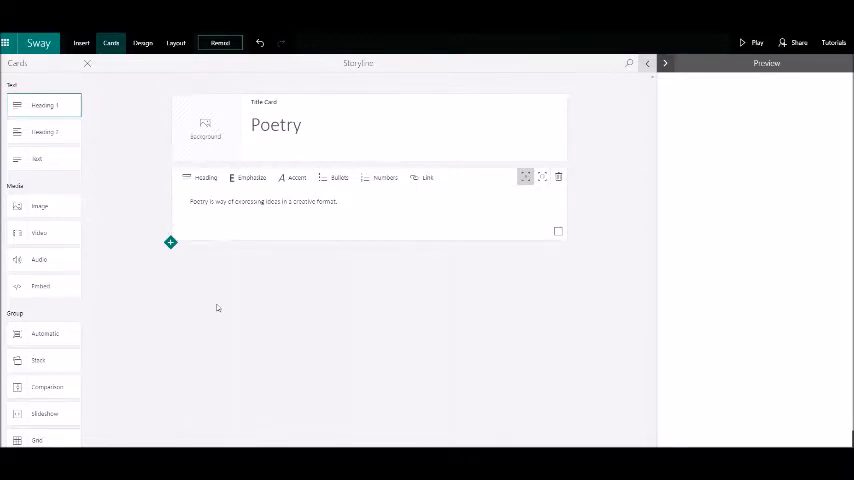
{"action": "mouse_move", "coordinate": [180, 312]}
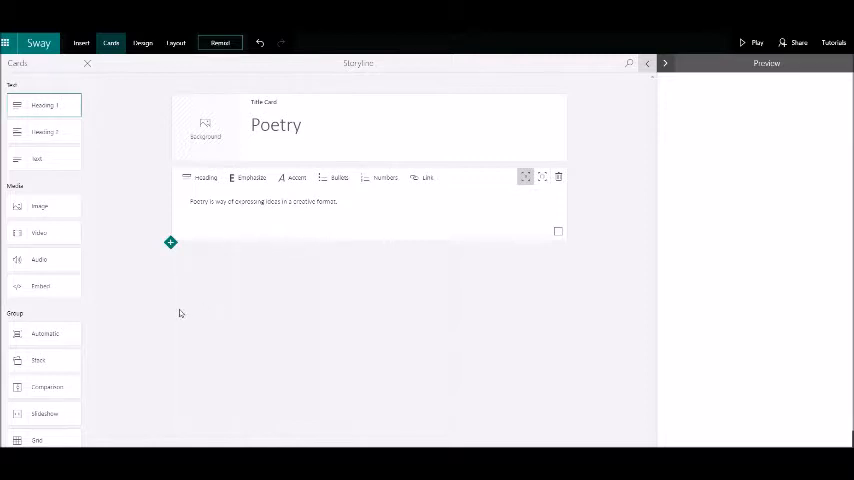
{"action": "mouse_move", "coordinate": [58, 212]}
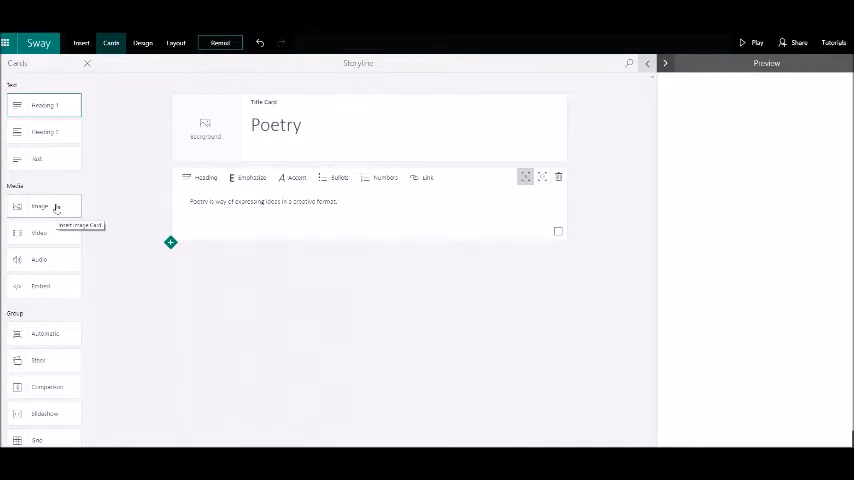
Add an Image card from Media below the text card and select its placeholder.
{"action": "left_click", "coordinate": [40, 206]}
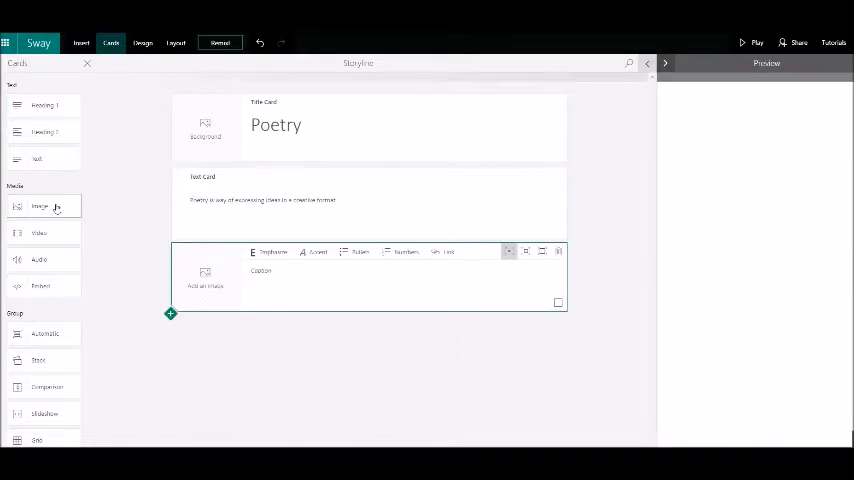
{"action": "left_click", "coordinate": [40, 206]}
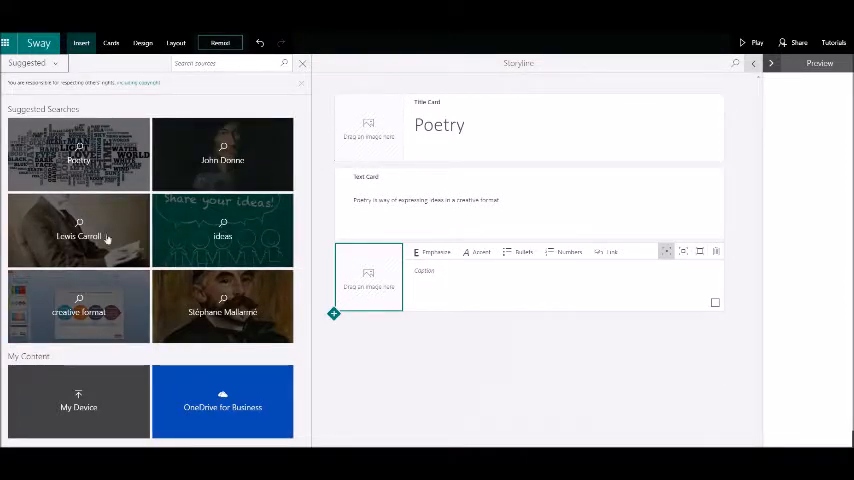
{"action": "mouse_move", "coordinate": [186, 186]}
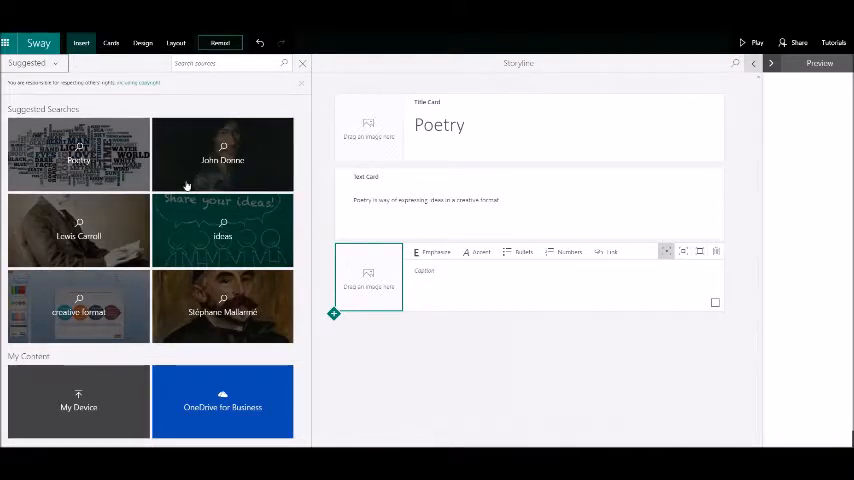
{"action": "mouse_move", "coordinate": [164, 236]}
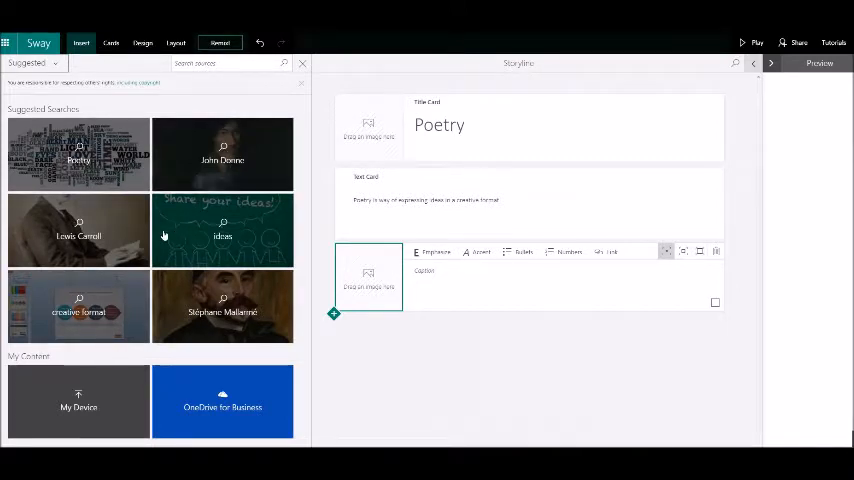
{"action": "mouse_move", "coordinate": [78, 336]}
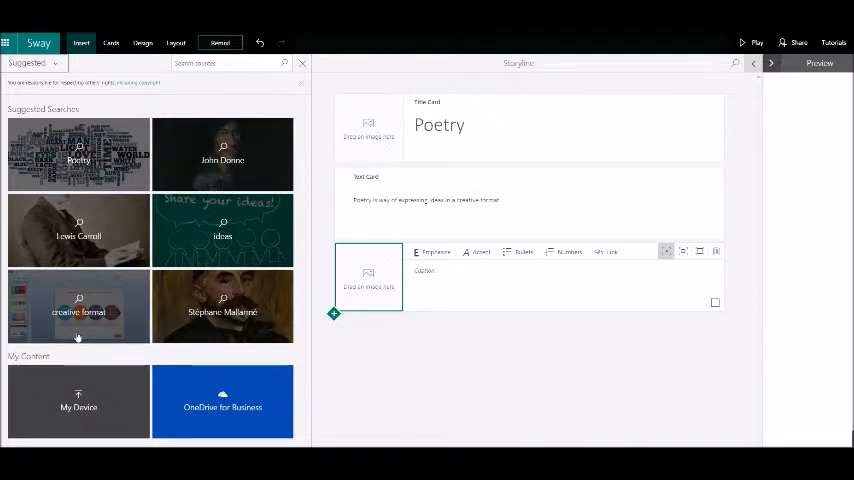
{"action": "mouse_move", "coordinate": [48, 232]}
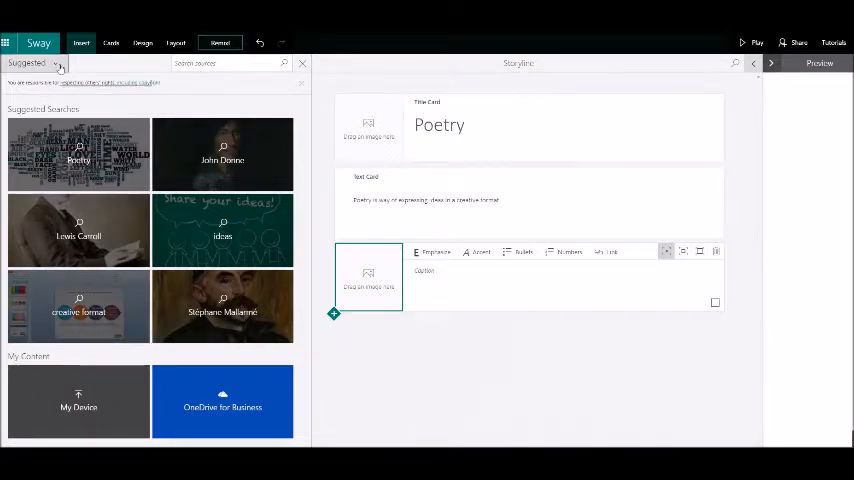
Show the Suggested dropdown of image sources such as OneDrive, Bing and Flickr.
{"action": "left_click", "coordinate": [40, 64]}
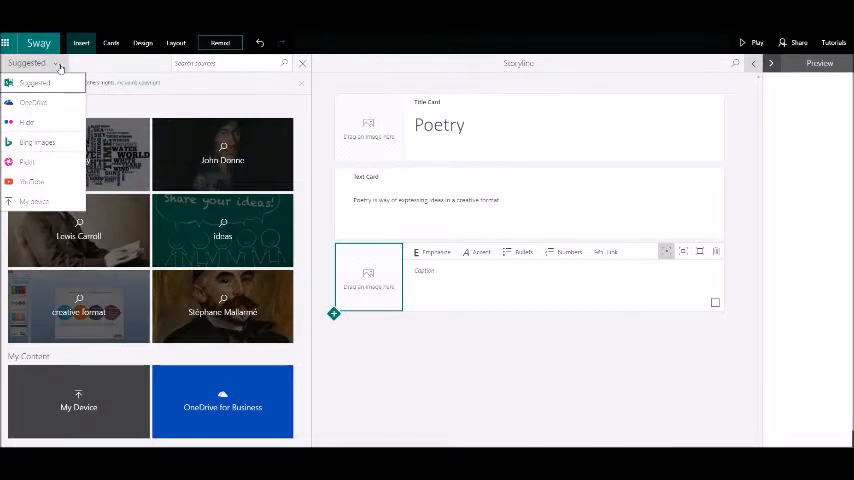
{"action": "mouse_move", "coordinate": [56, 104]}
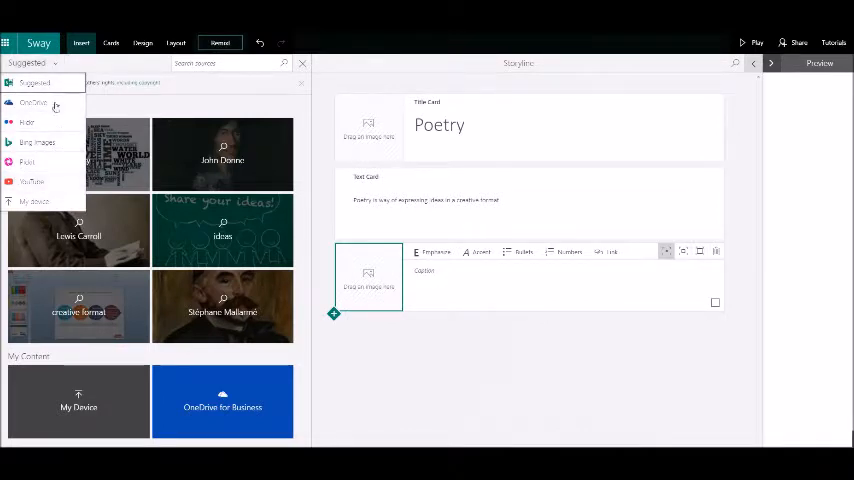
{"action": "mouse_move", "coordinate": [50, 80]}
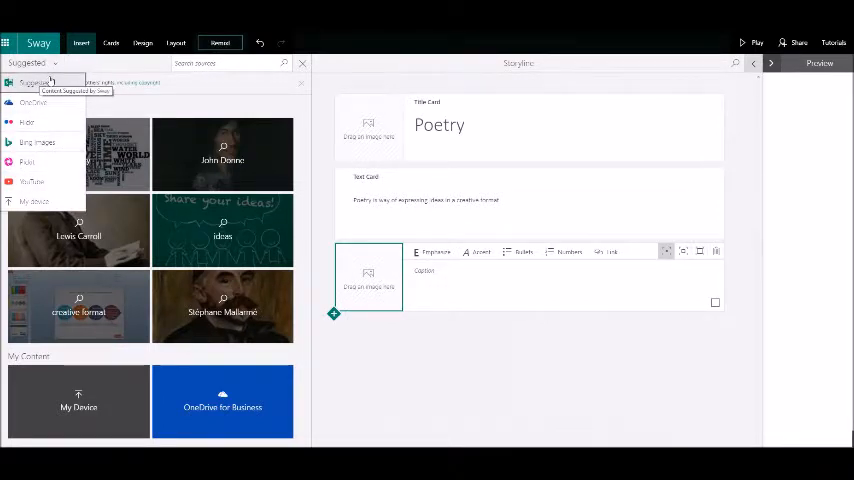
{"action": "mouse_move", "coordinate": [40, 162]}
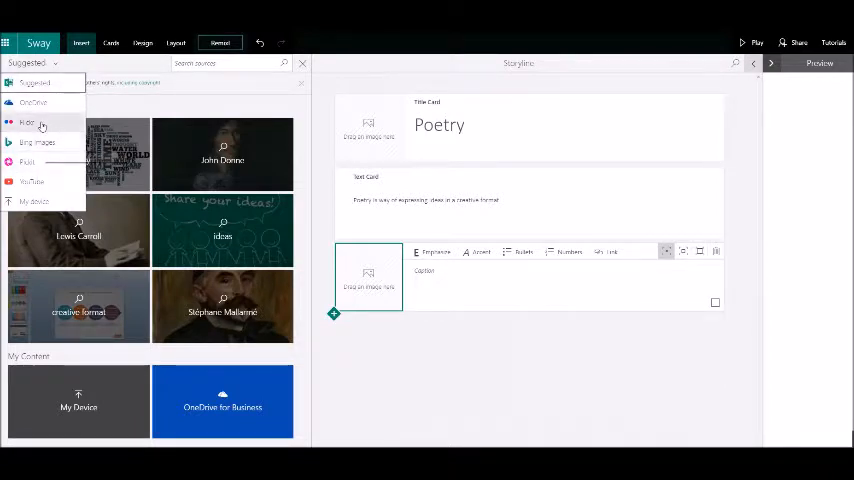
{"action": "mouse_move", "coordinate": [32, 182]}
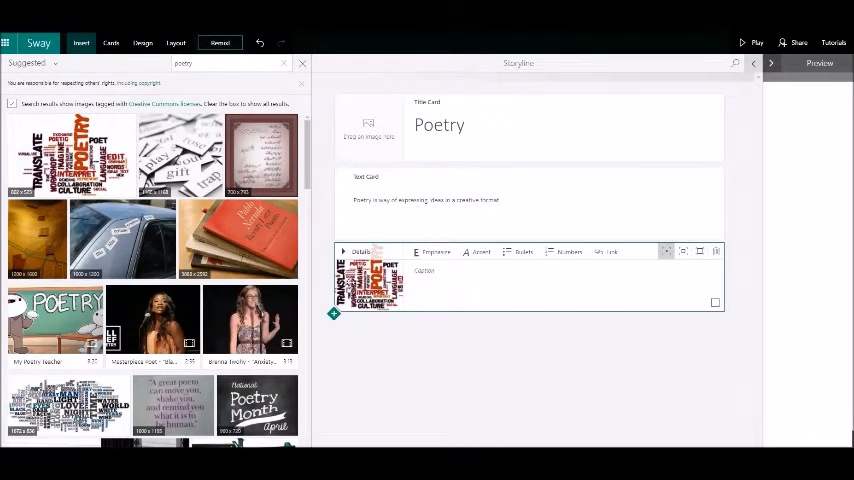
{"action": "mouse_move", "coordinate": [624, 302]}
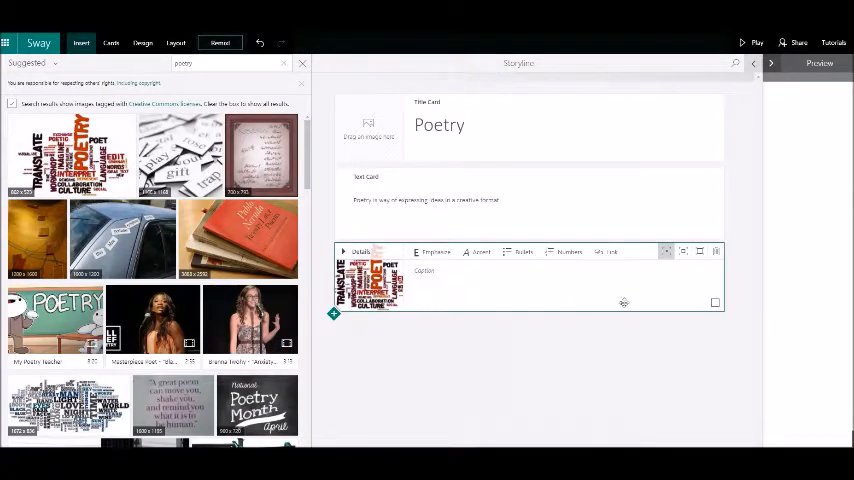
Fill the image card with the poetry word-cloud picture from the search results.
{"action": "left_click", "coordinate": [816, 64]}
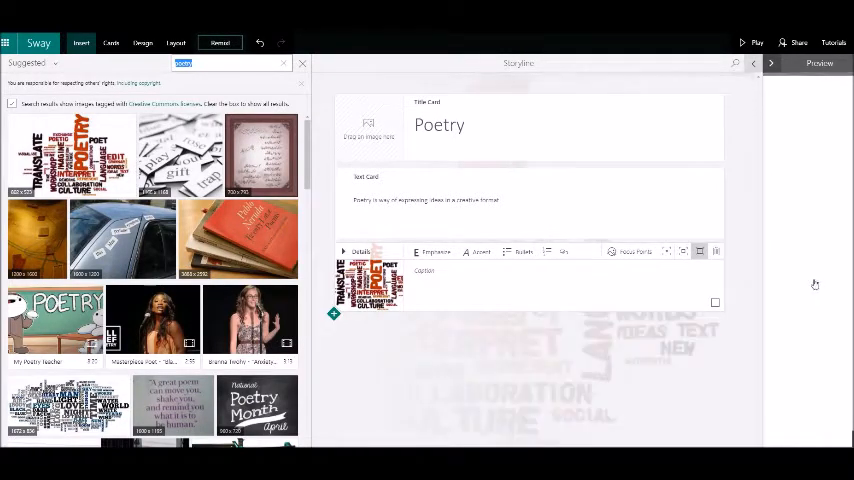
{"action": "left_click", "coordinate": [820, 64]}
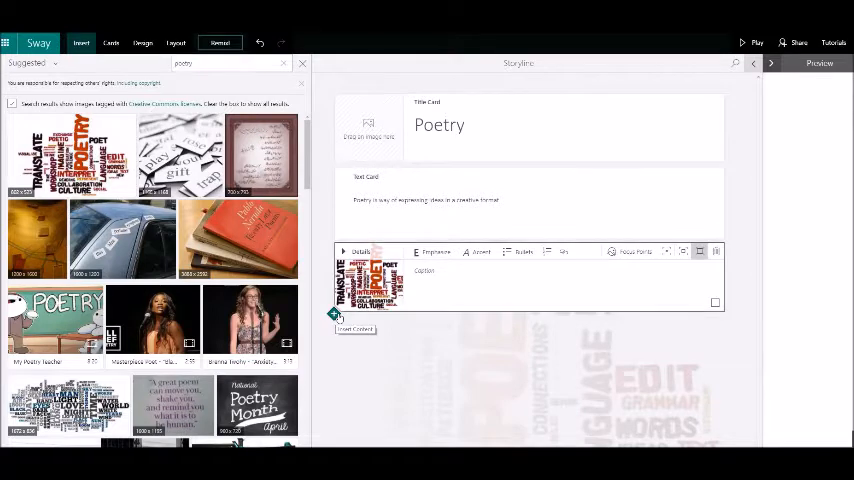
Insert a heading card 'Lesson 1- Monday' below the image, with a question text card under it.
{"action": "left_click", "coordinate": [336, 316]}
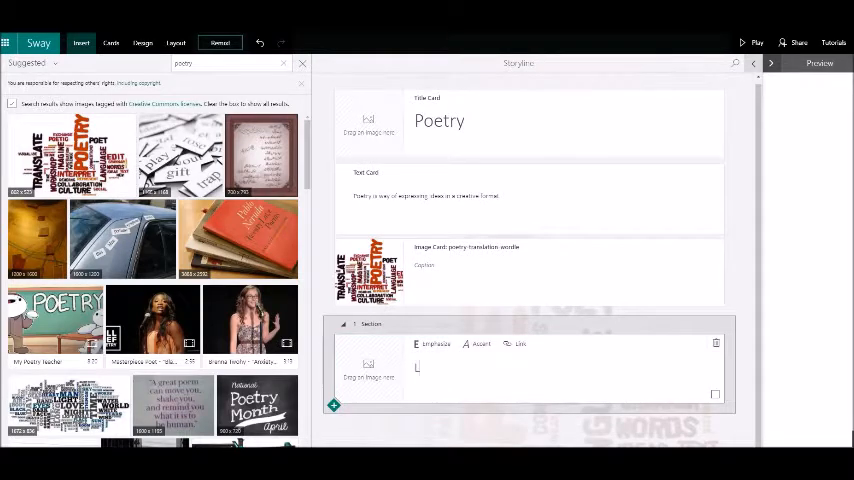
{"action": "type", "text": "Lesson 1- Monday"}
{"action": "type", "text": "What does Poetry mean to you?"}
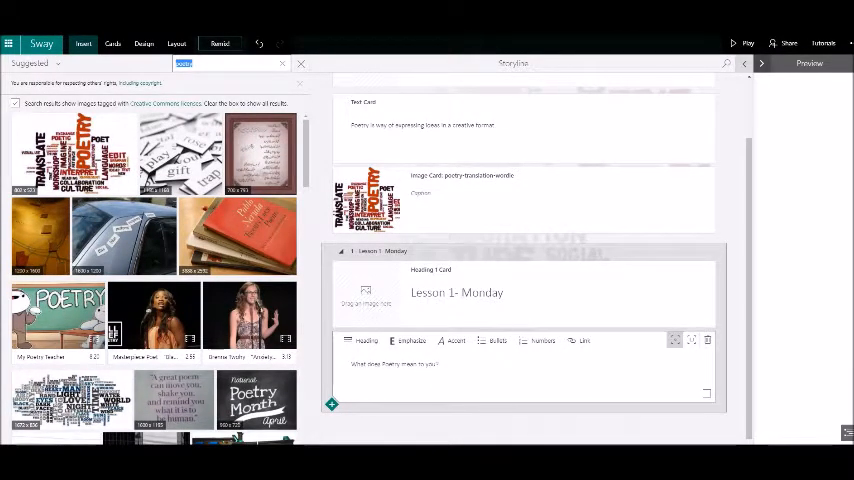
Review the Lesson 1 section and its question in preview, then resume editing.
{"action": "left_click", "coordinate": [810, 64]}
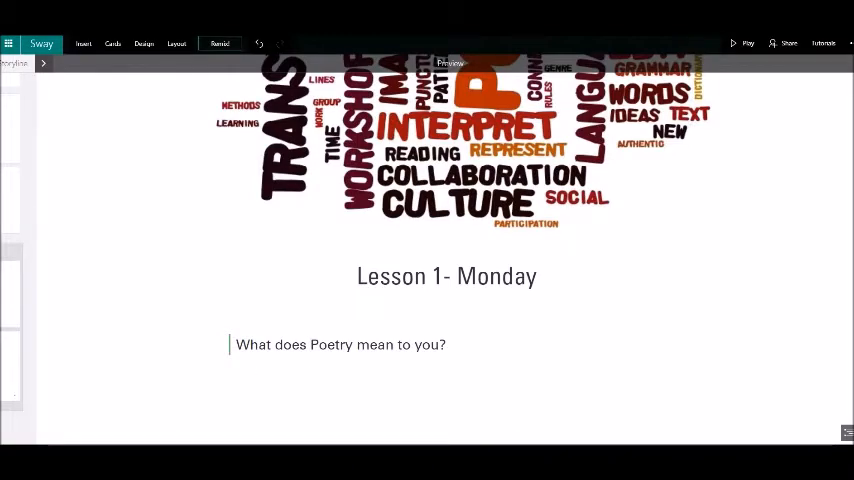
{"action": "mouse_move", "coordinate": [44, 64]}
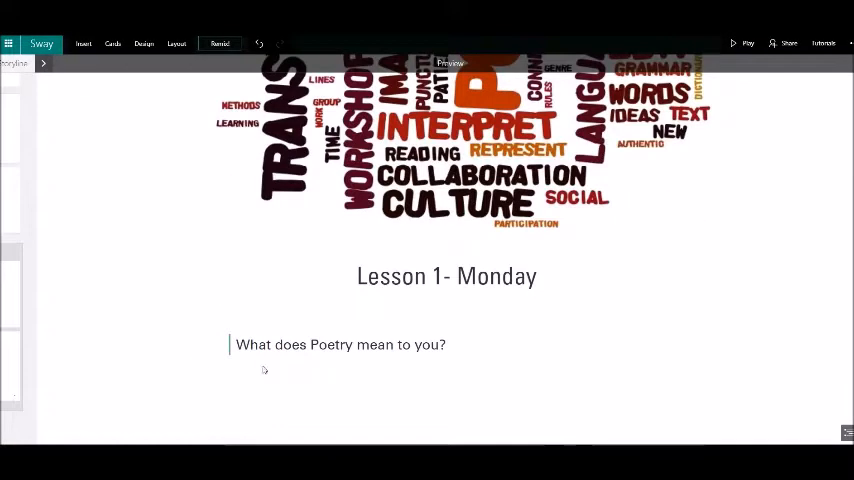
{"action": "left_click", "coordinate": [84, 44]}
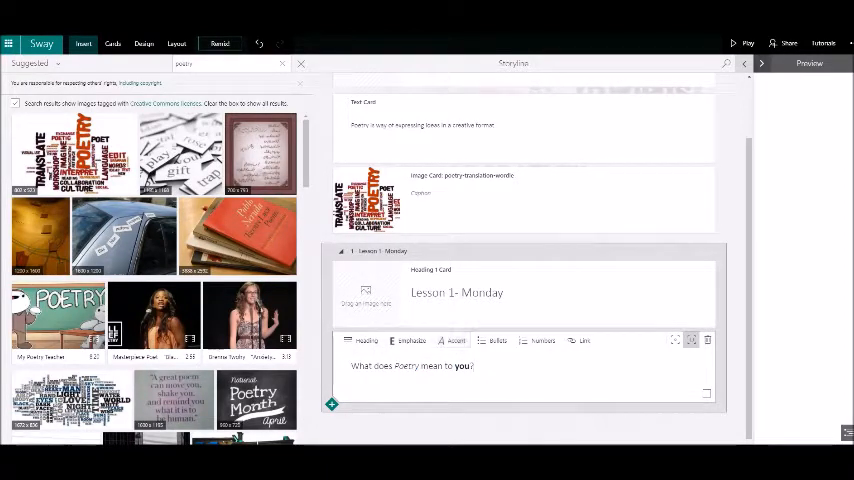
Add a bulleted list Expression, Art, Boring, Fun under the question and check it in preview.
{"action": "left_click", "coordinate": [498, 340]}
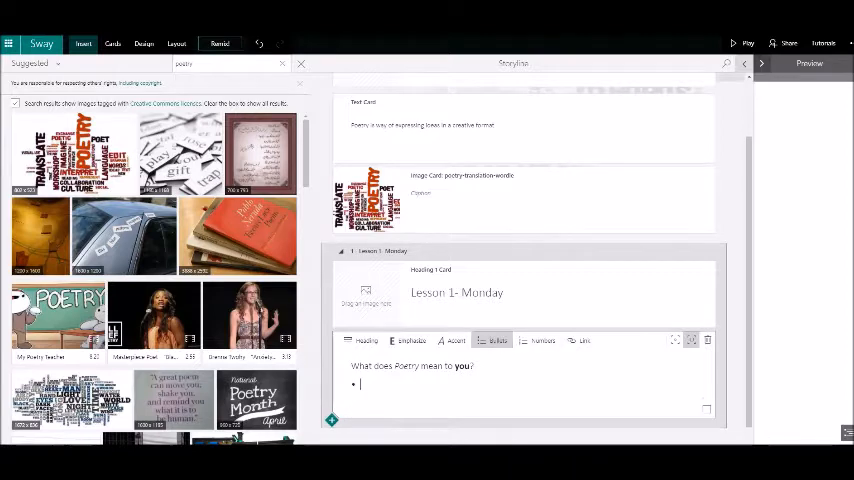
{"action": "type", "text": "Expression"}
{"action": "type", "text": "Art"}
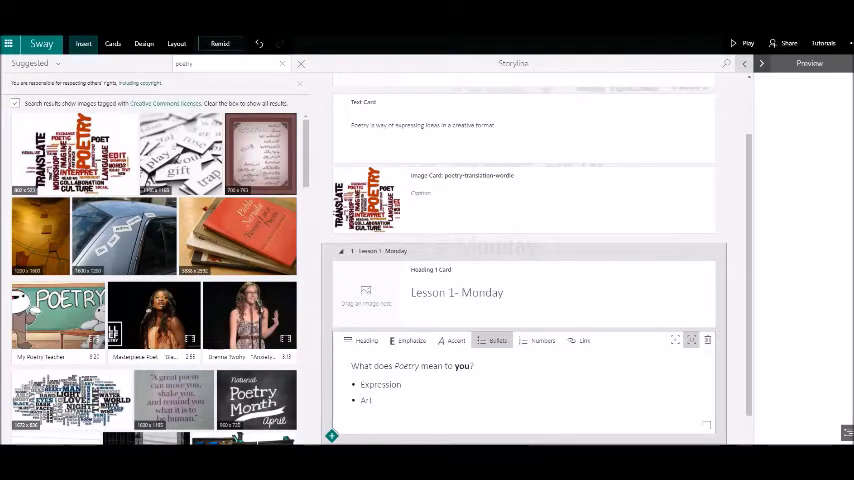
{"action": "type", "text": "Boring"}
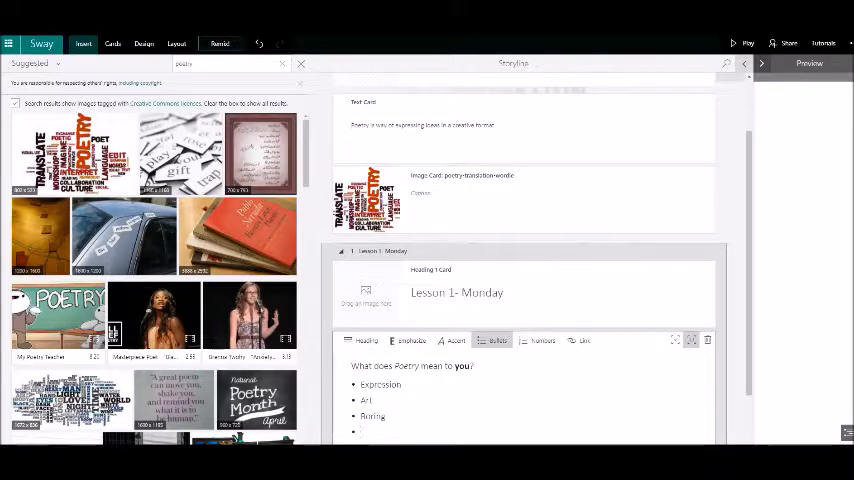
{"action": "type", "text": "Fun"}
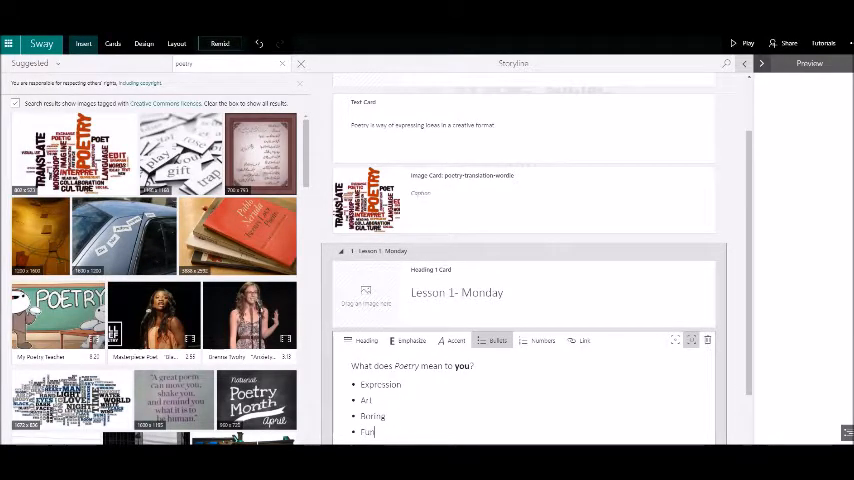
{"action": "mouse_move", "coordinate": [736, 370]}
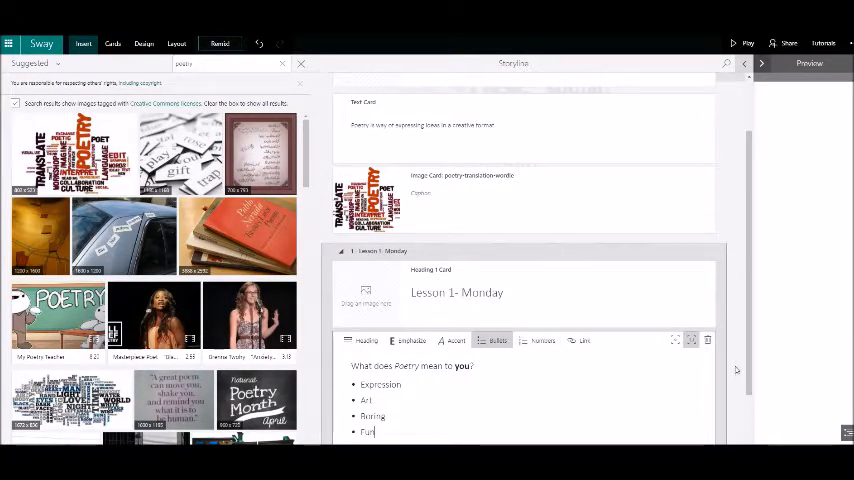
{"action": "left_click", "coordinate": [808, 62]}
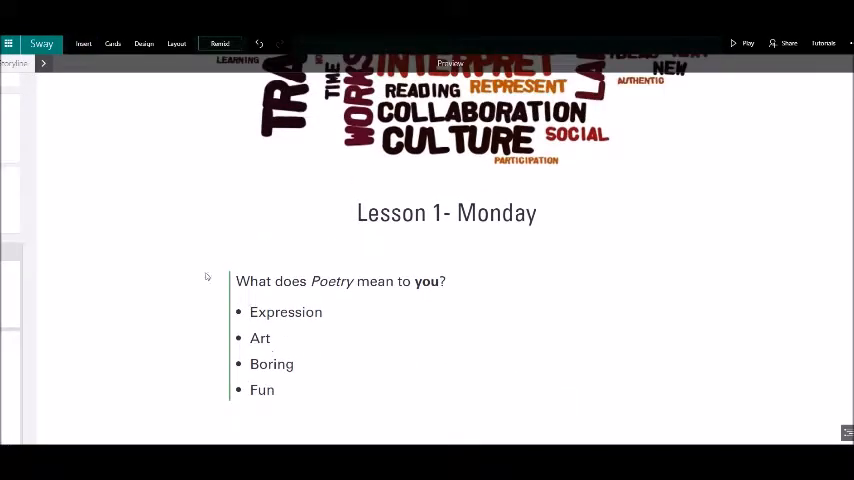
{"action": "scroll", "scroll_direction": "down", "scroll_amount": 3}
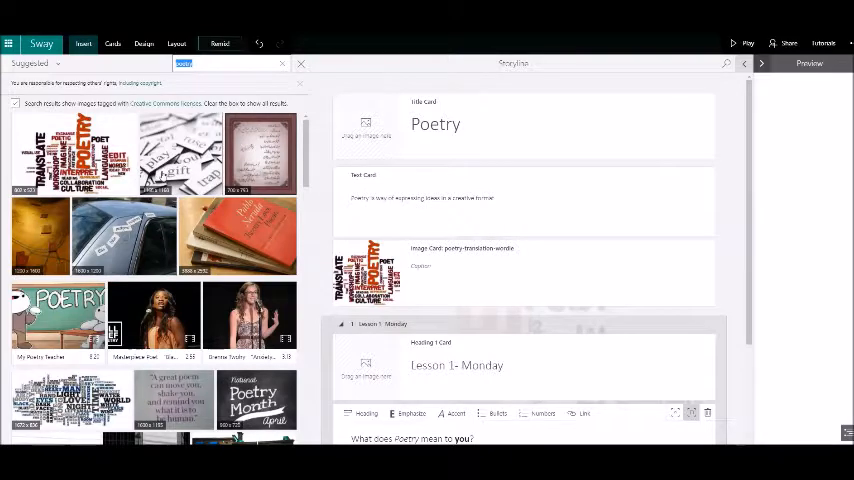
{"action": "scroll", "scroll_direction": "down", "scroll_amount": 3}
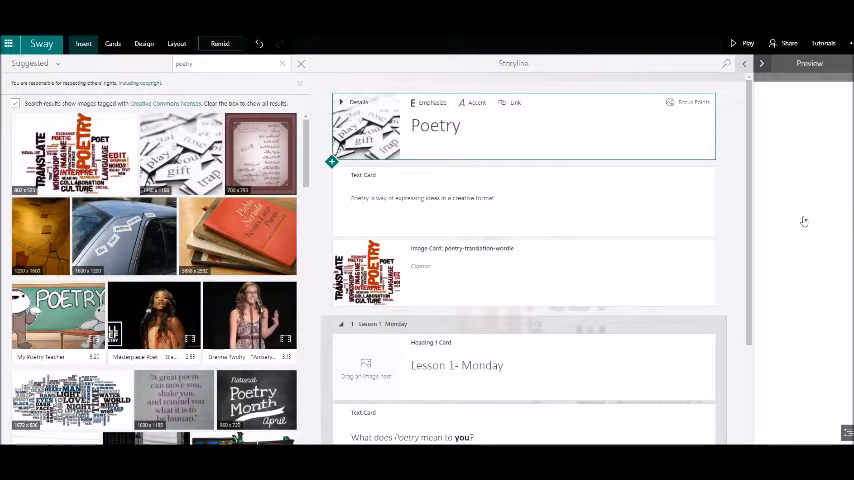
{"action": "left_click", "coordinate": [808, 62]}
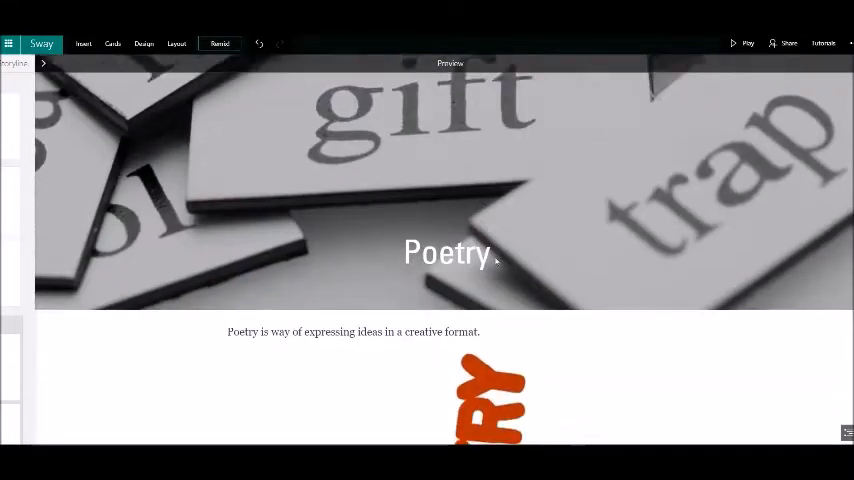
{"action": "scroll", "scroll_direction": "down", "scroll_amount": 3}
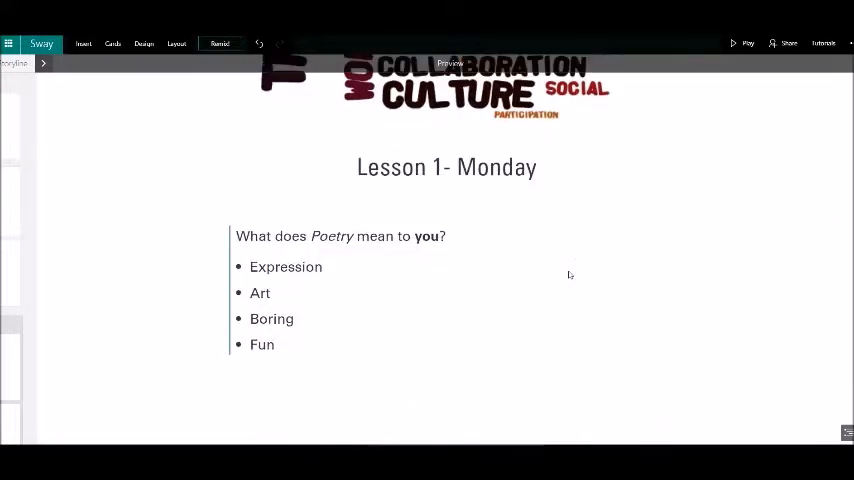
{"action": "mouse_move", "coordinate": [320, 264]}
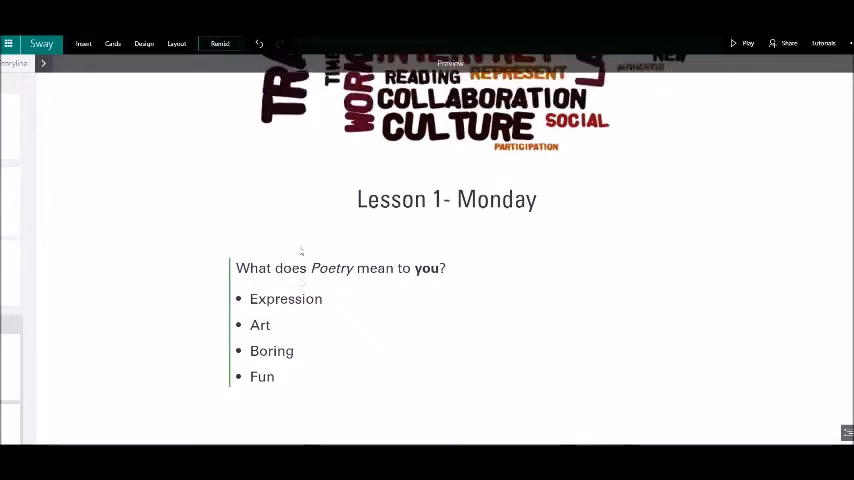
{"action": "scroll", "scroll_direction": "down", "scroll_amount": 3}
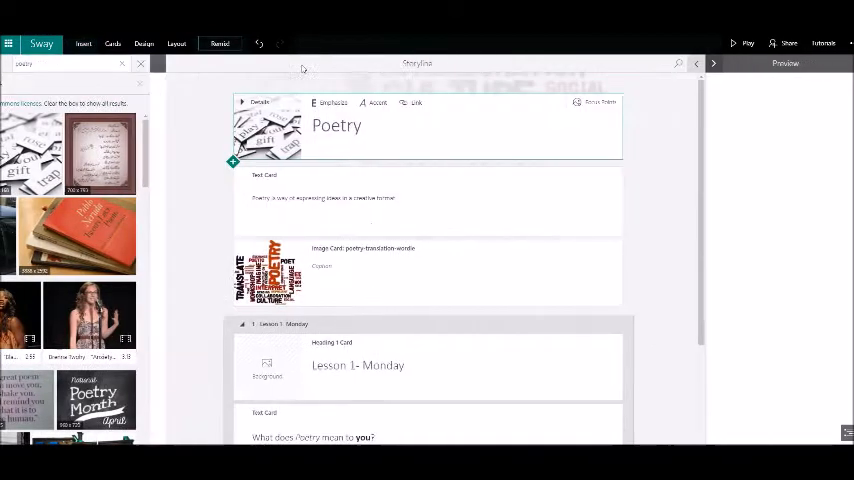
From preview, switch the Sway to the horizontal side-by-side layout via the Layout options.
{"action": "left_click", "coordinate": [148, 64]}
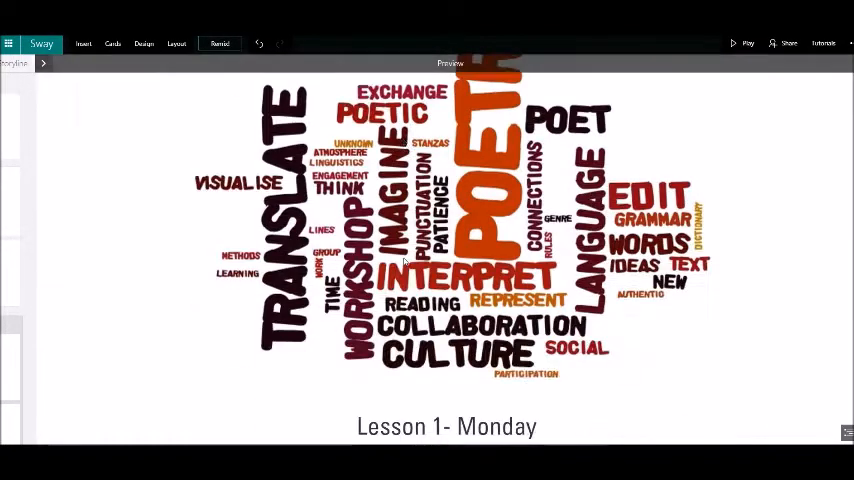
{"action": "scroll", "scroll_direction": "down", "scroll_amount": 3}
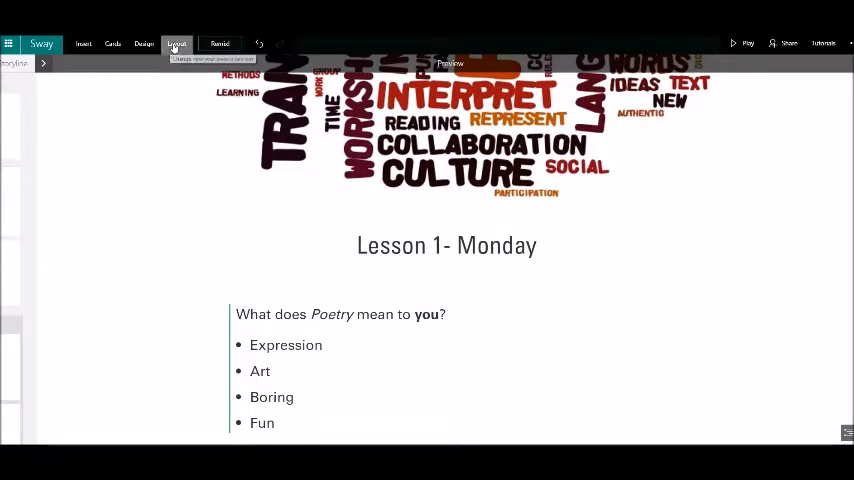
{"action": "left_click", "coordinate": [176, 44]}
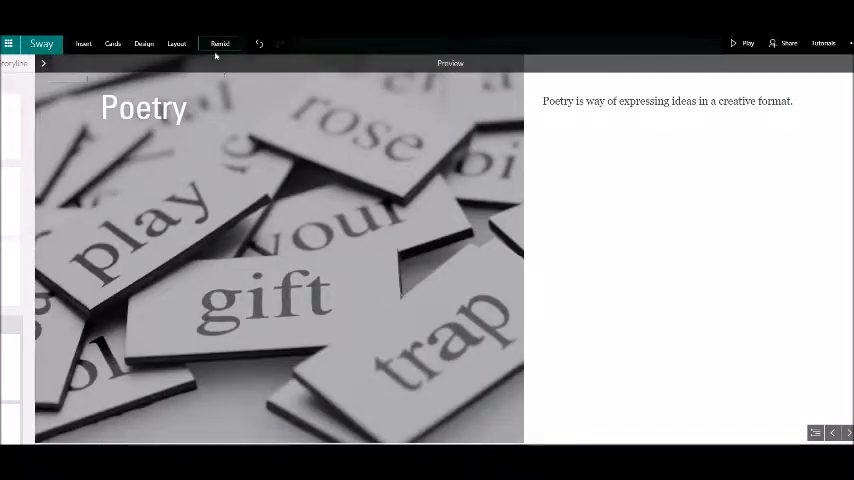
Switch the layout to Slides and step through the title, intro and Lesson 1 slides in full preview.
{"action": "left_click", "coordinate": [176, 44]}
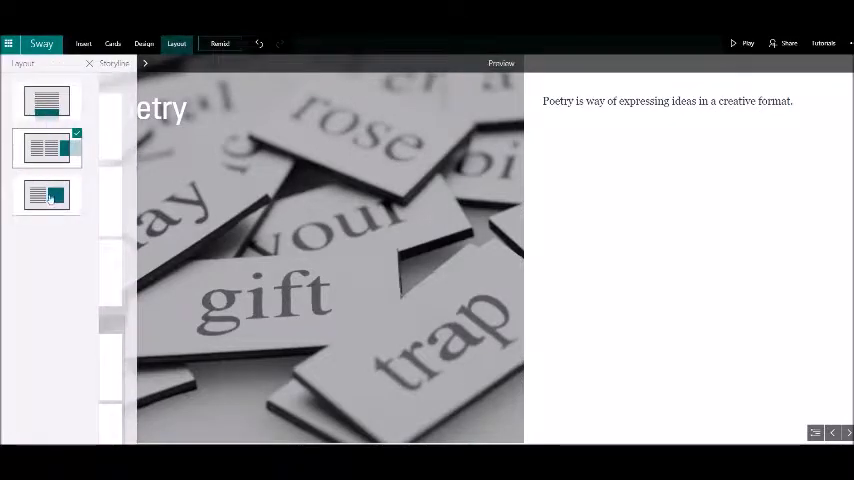
{"action": "left_click", "coordinate": [44, 194]}
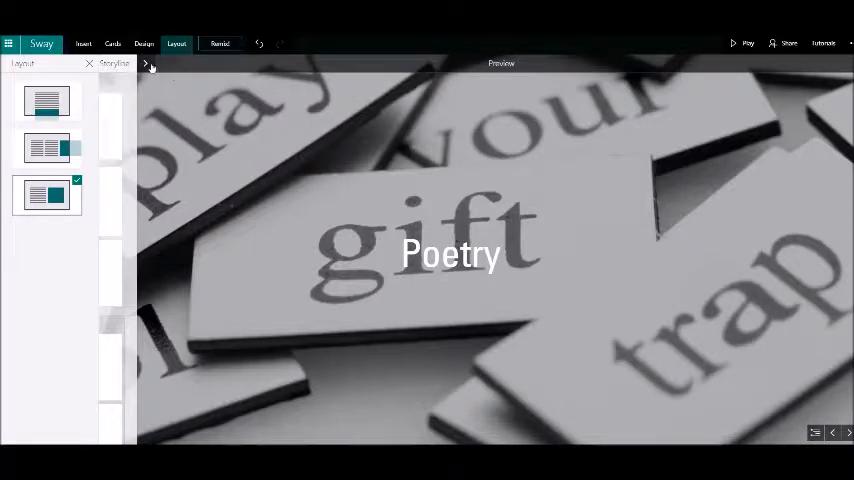
{"action": "left_click", "coordinate": [90, 64]}
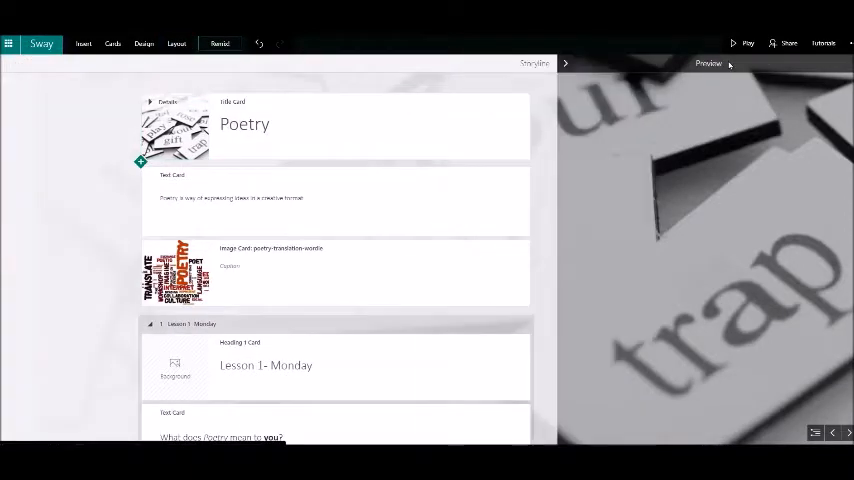
{"action": "left_click", "coordinate": [706, 64]}
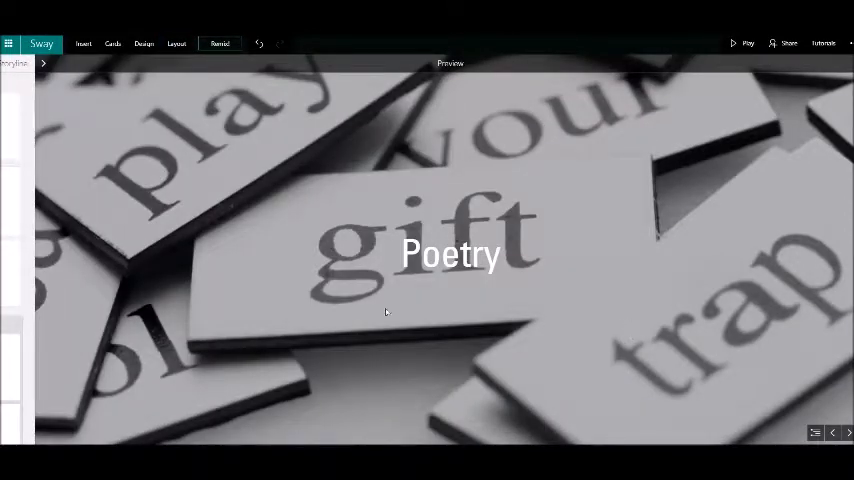
{"action": "mouse_move", "coordinate": [398, 292]}
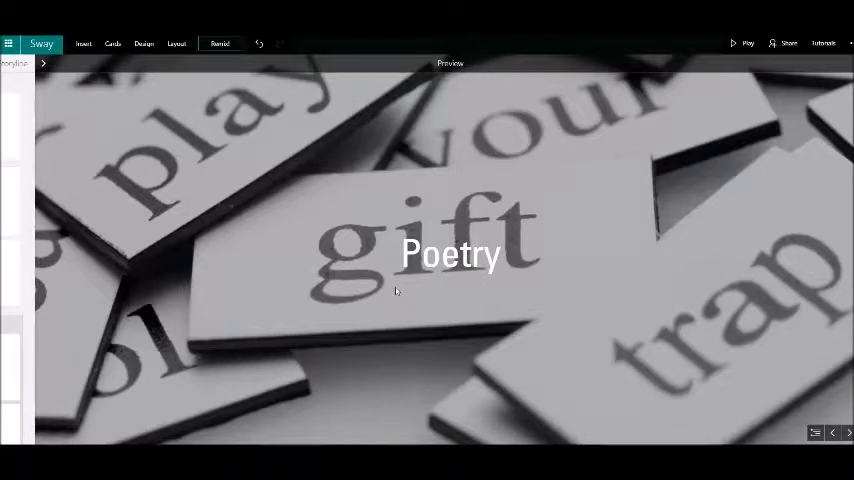
{"action": "mouse_move", "coordinate": [640, 228]}
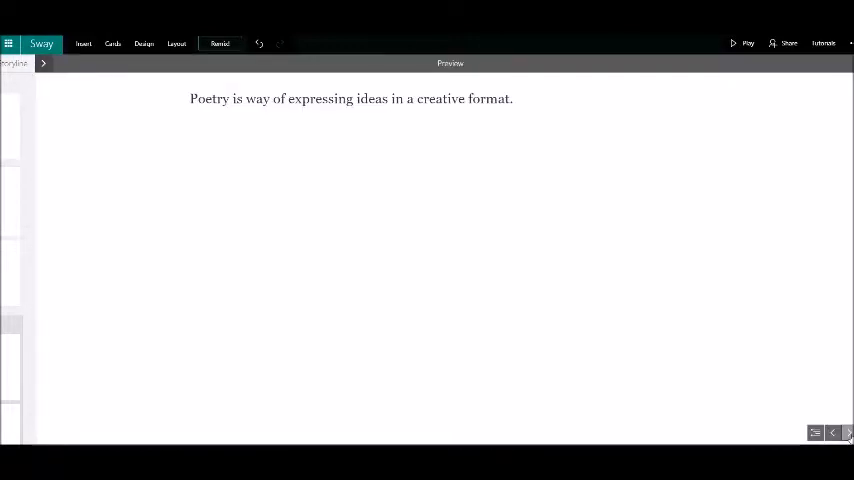
{"action": "left_click", "coordinate": [844, 432]}
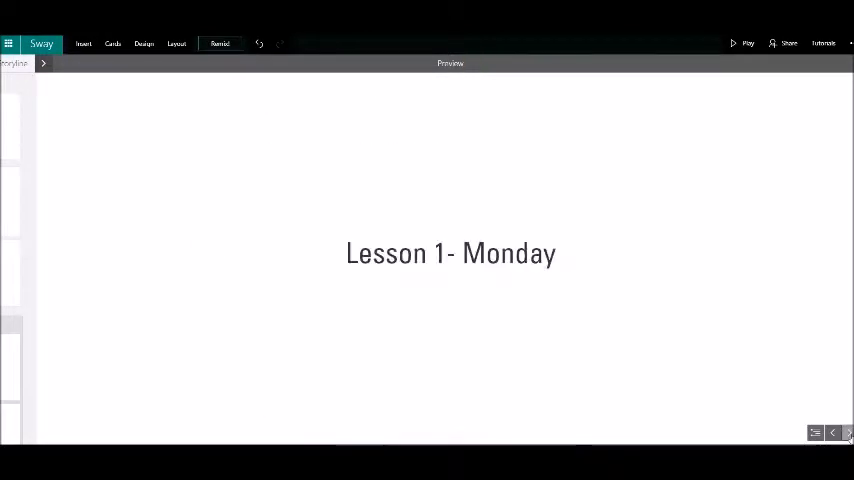
{"action": "left_click", "coordinate": [848, 434]}
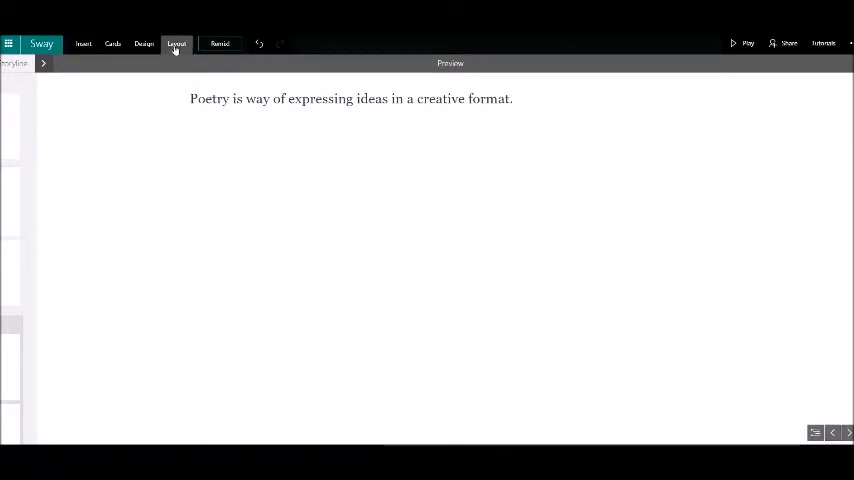
Reopen Layout and choose Vertical so the Sway scrolls with Poetry over the title image.
{"action": "left_click", "coordinate": [176, 44]}
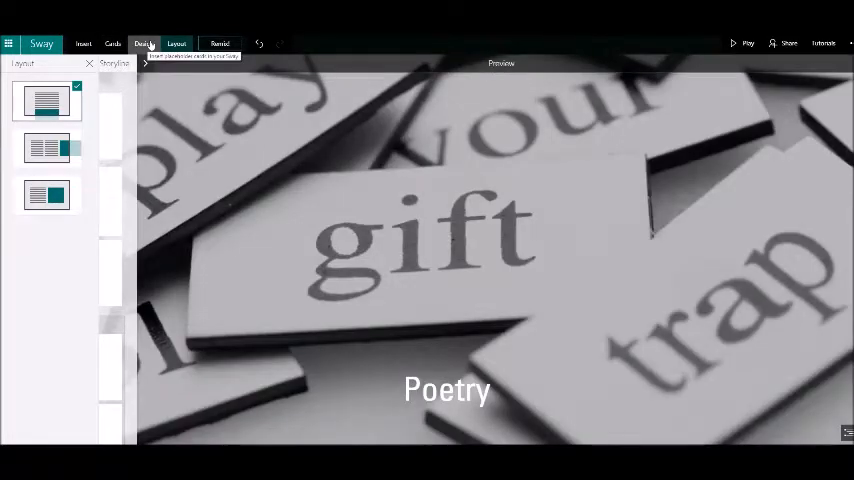
Apply a different Design style and scroll the preview from the Poetry title to the Lesson 1 question.
{"action": "left_click", "coordinate": [144, 44]}
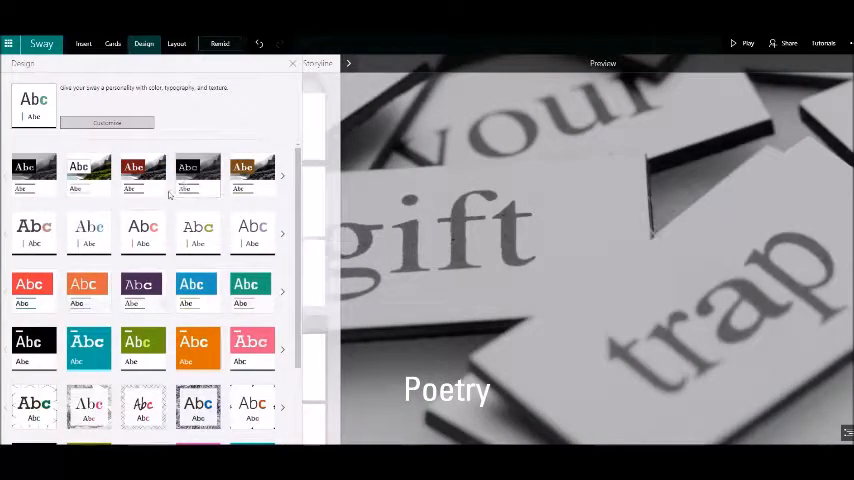
{"action": "left_click", "coordinate": [144, 230]}
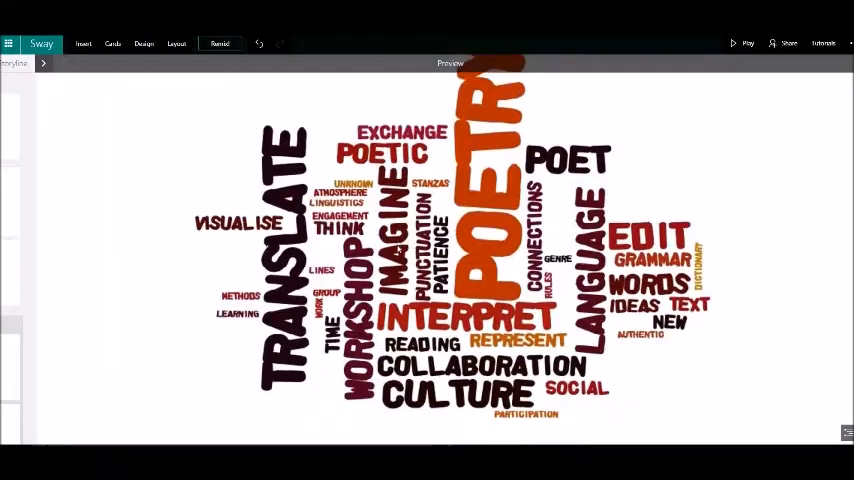
{"action": "scroll", "scroll_direction": "down", "scroll_amount": 3}
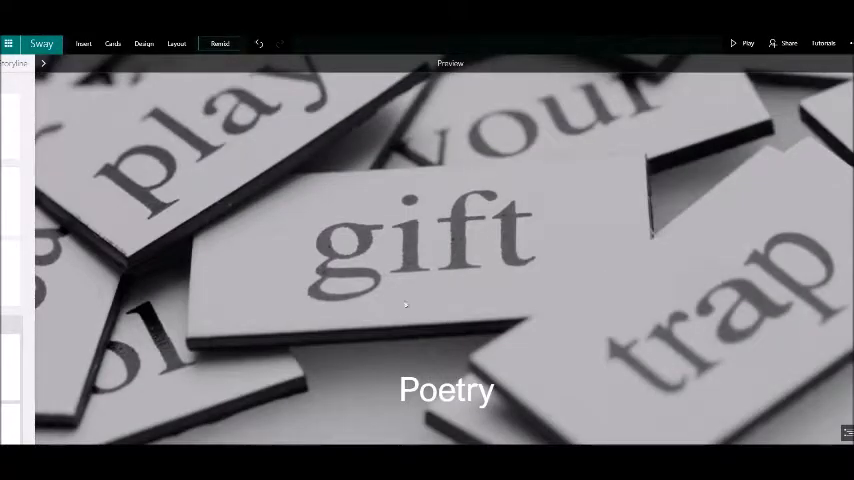
{"action": "mouse_move", "coordinate": [288, 262]}
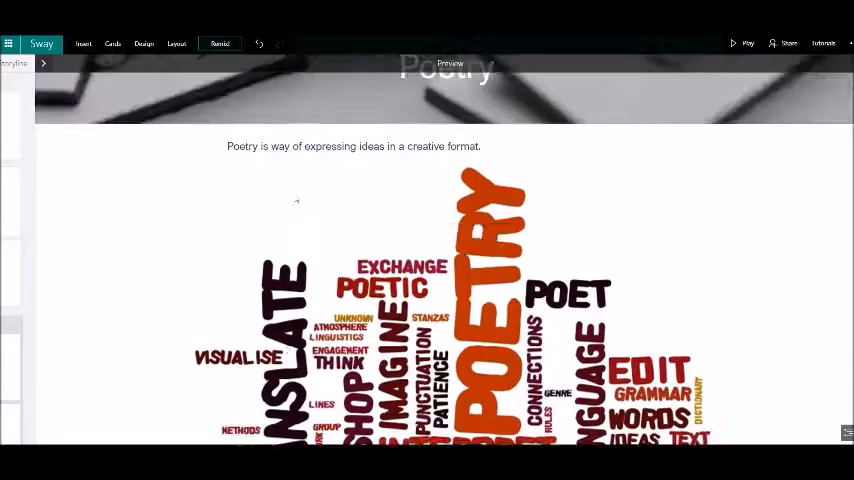
{"action": "scroll", "scroll_direction": "down", "scroll_amount": 3}
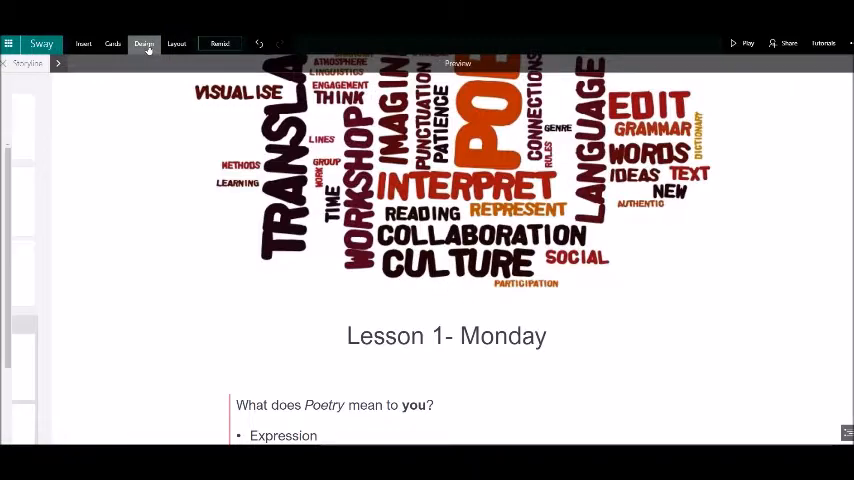
Remix the Sway twice for new auto-generated designs, ending with Poetry over the word-tiles image.
{"action": "left_click", "coordinate": [144, 44]}
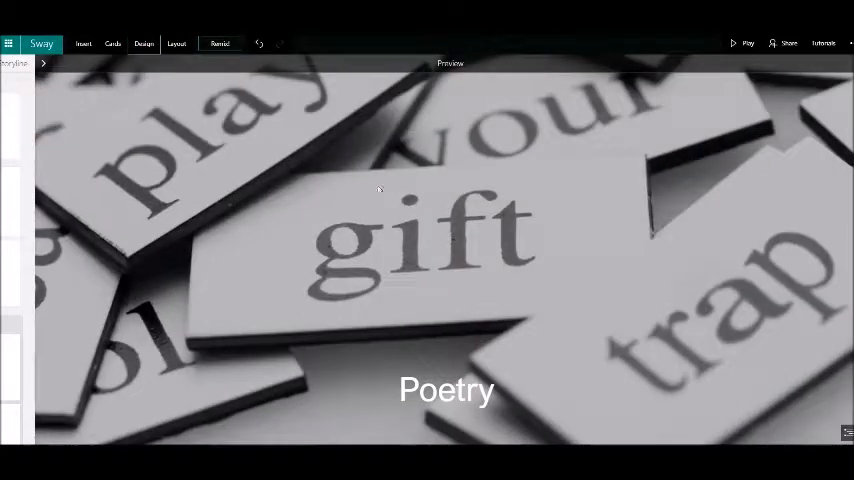
{"action": "mouse_move", "coordinate": [220, 44]}
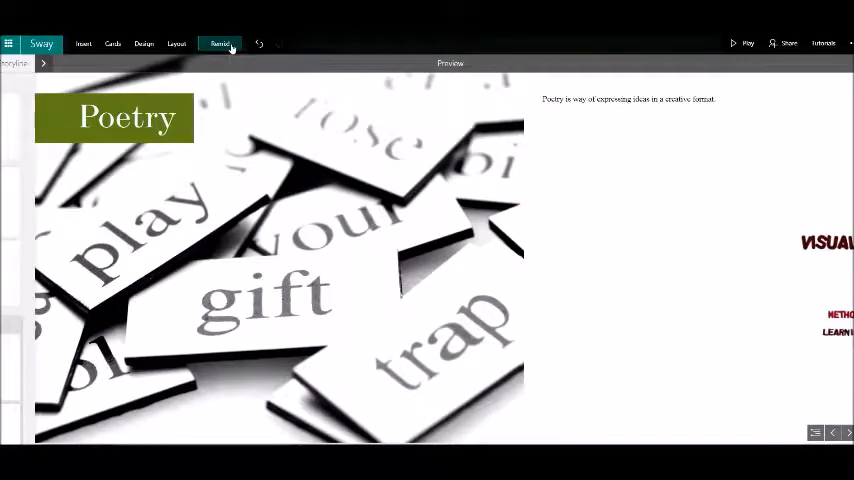
{"action": "left_click", "coordinate": [224, 42]}
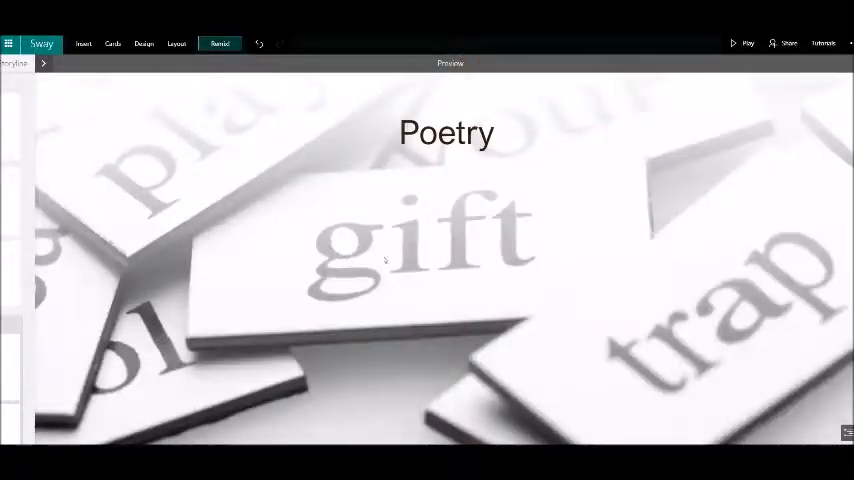
{"action": "mouse_move", "coordinate": [260, 44]}
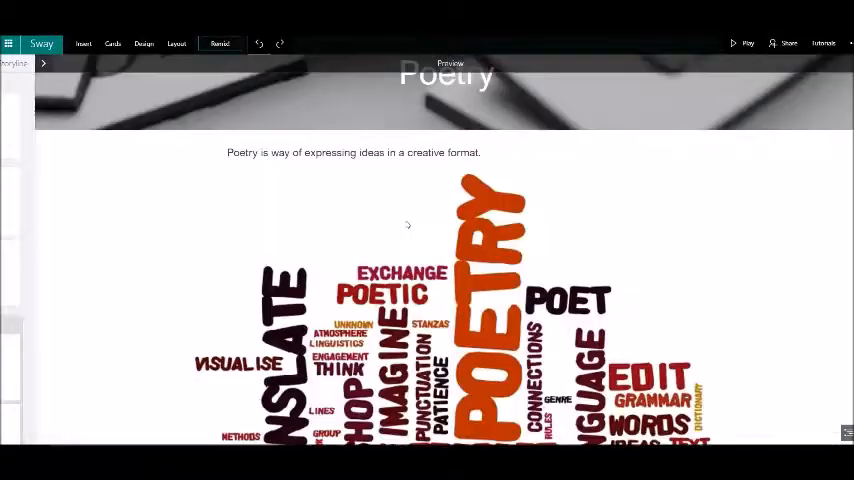
Scroll back through the Storyline cards: Poetry title, word-cloud image and Lesson 1 question.
{"action": "scroll", "scroll_direction": "down", "scroll_amount": 3}
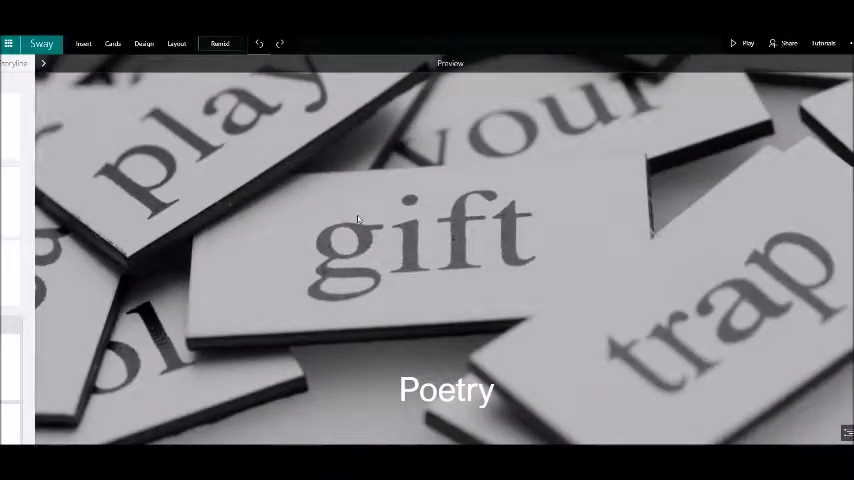
{"action": "mouse_move", "coordinate": [348, 212]}
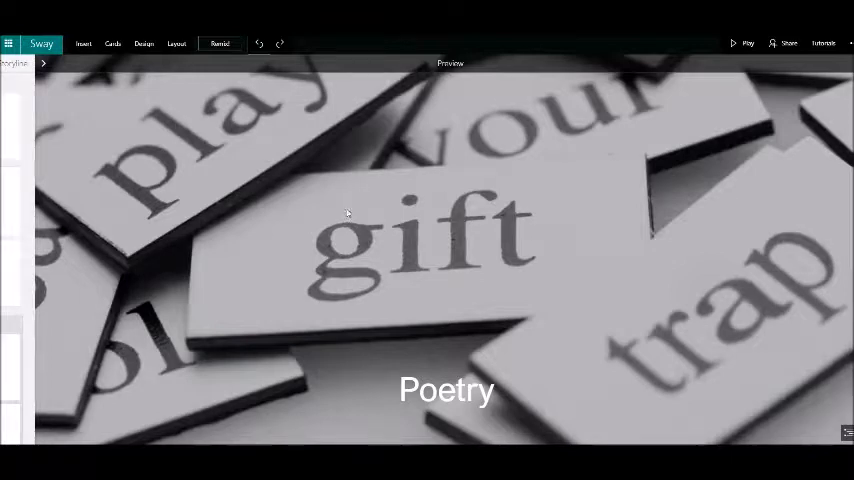
{"action": "mouse_move", "coordinate": [44, 84]}
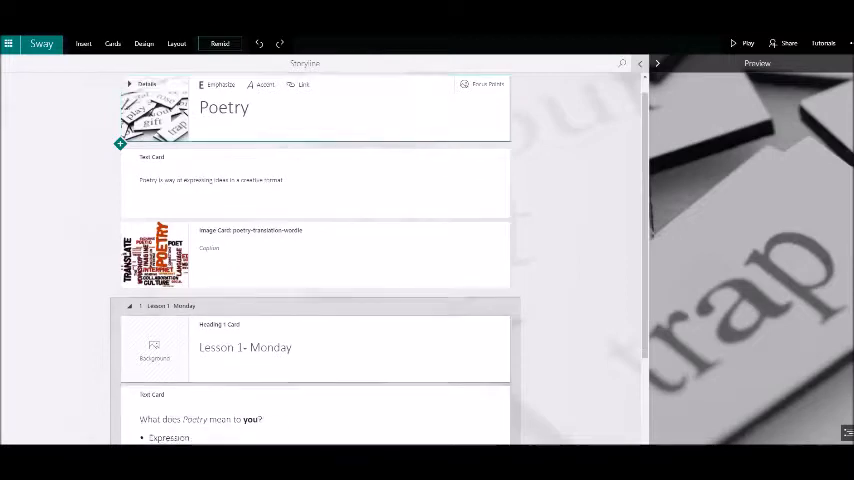
{"action": "scroll", "scroll_direction": "down", "scroll_amount": 3}
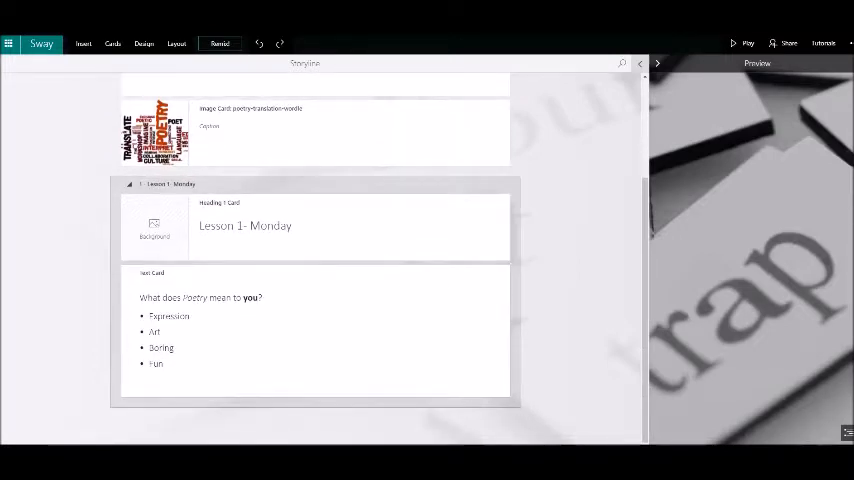